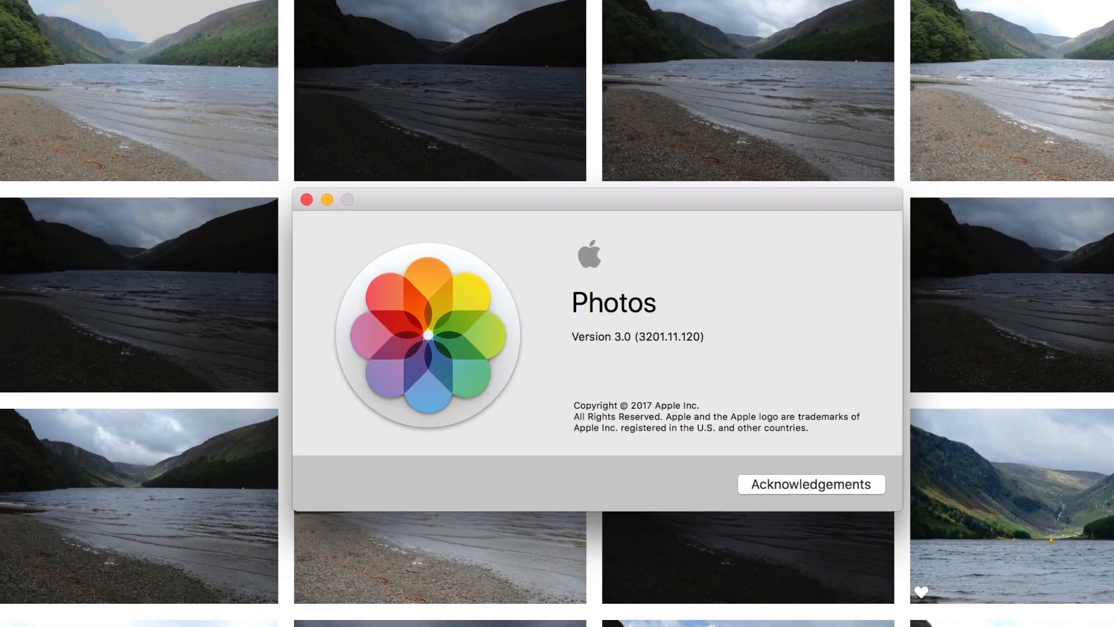
- Dismiss the About Photos window and return to the September 2017 library grid
click(305, 199)
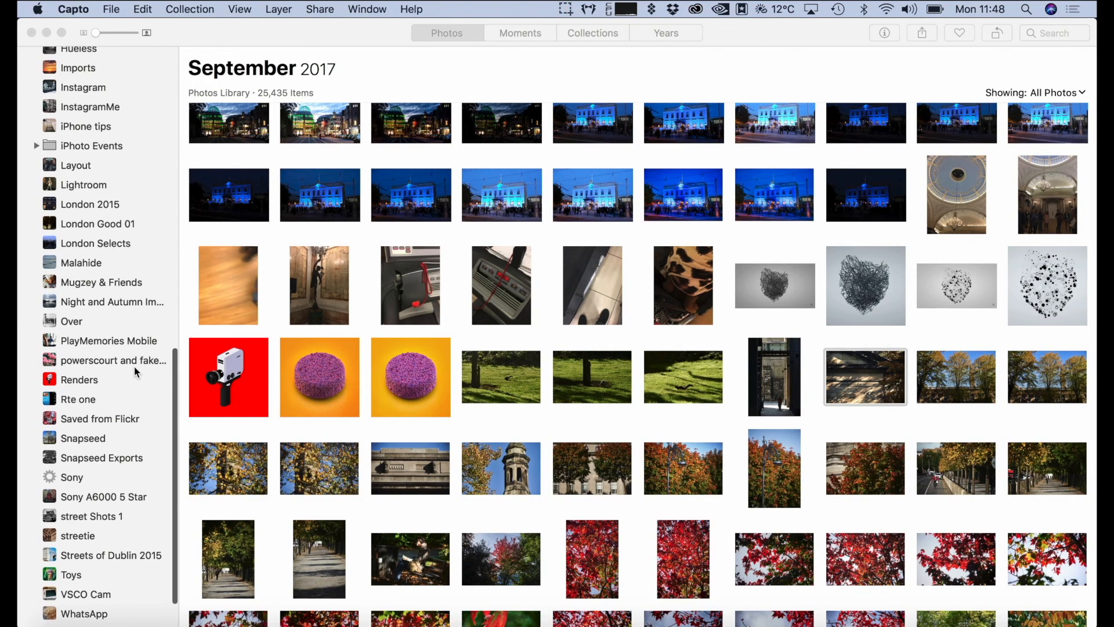
scroll(up, 3)
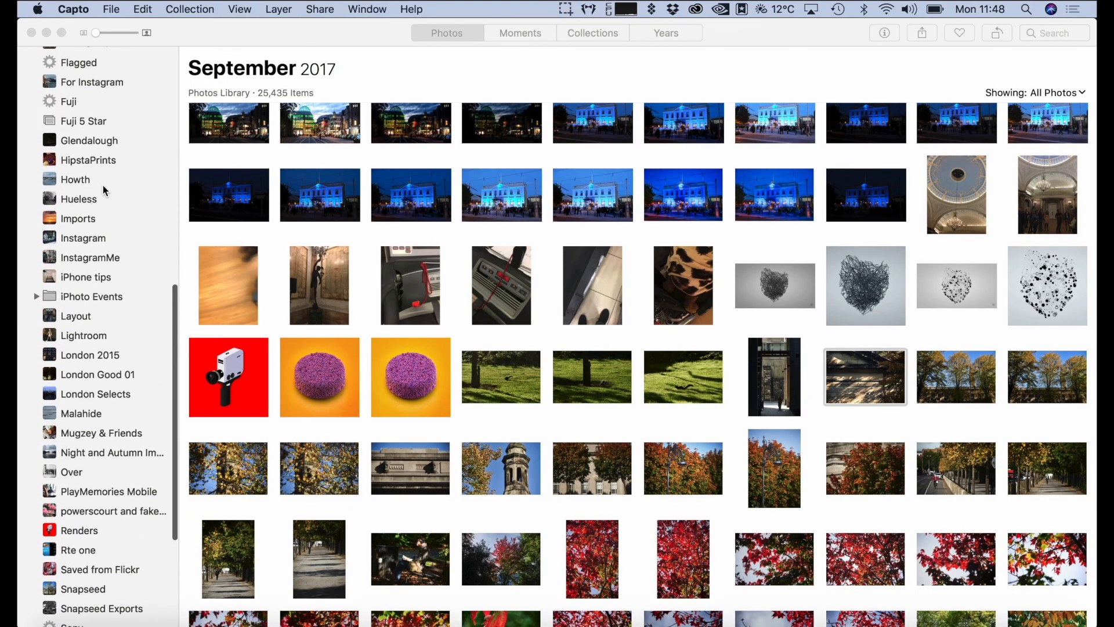
- Show all 184 photos in the Glendalough album and view the meadow stone-marker photo large
click(89, 140)
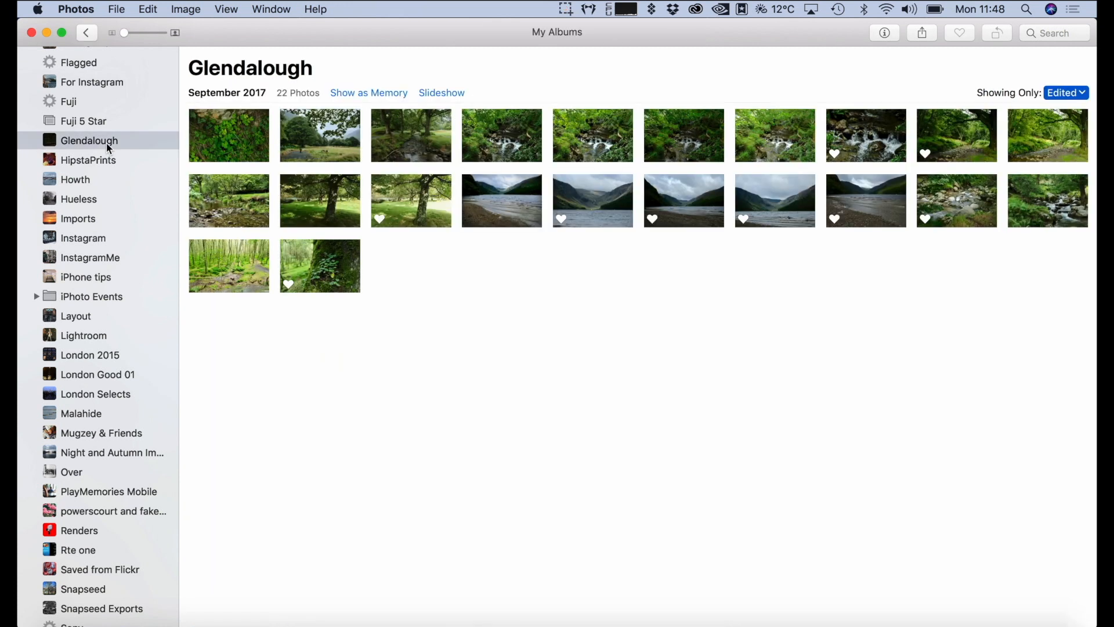
mouse_move(900, 86)
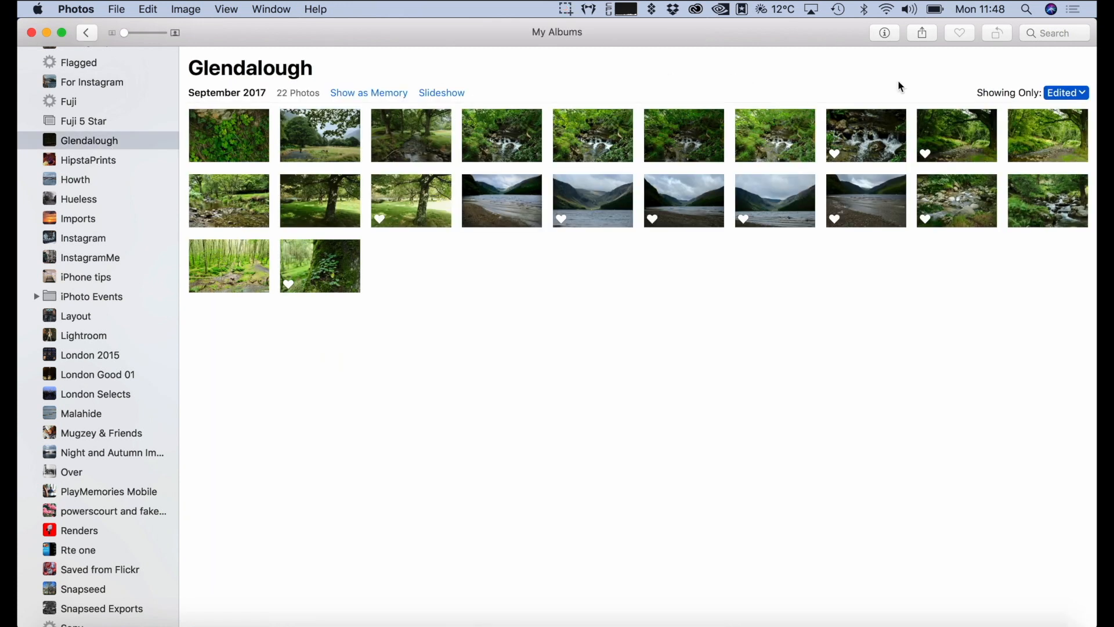
click(1065, 92)
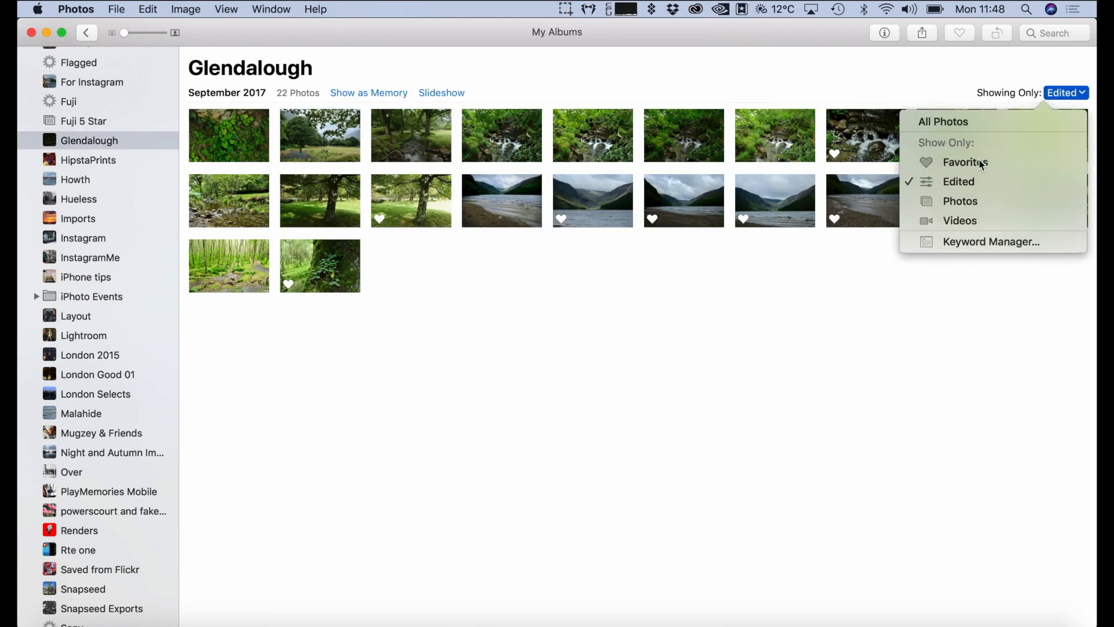
click(944, 121)
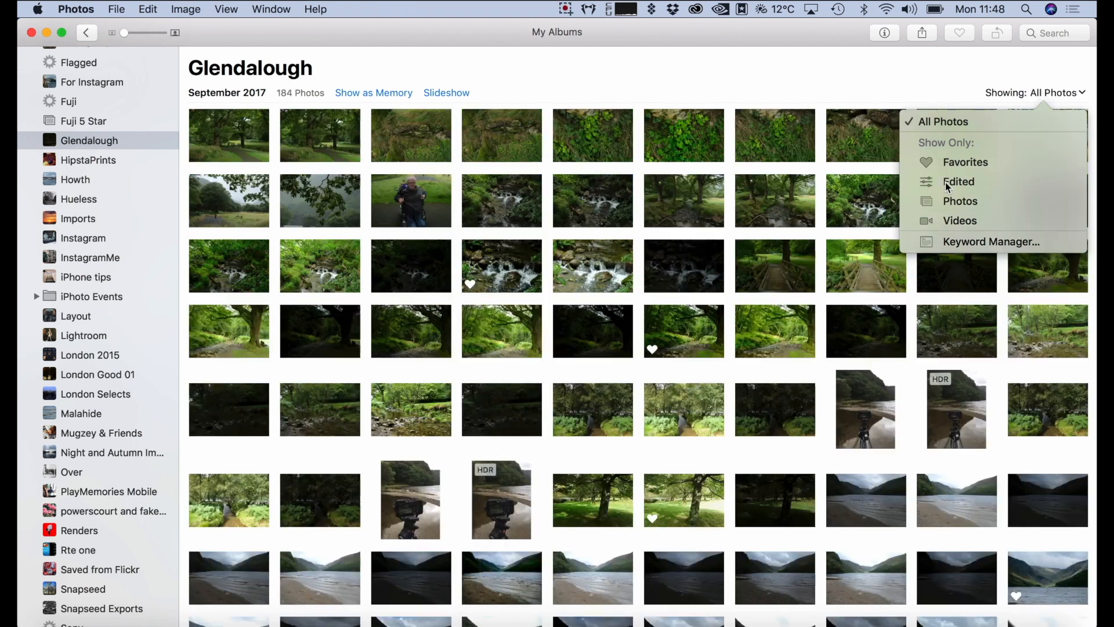
mouse_move(502, 330)
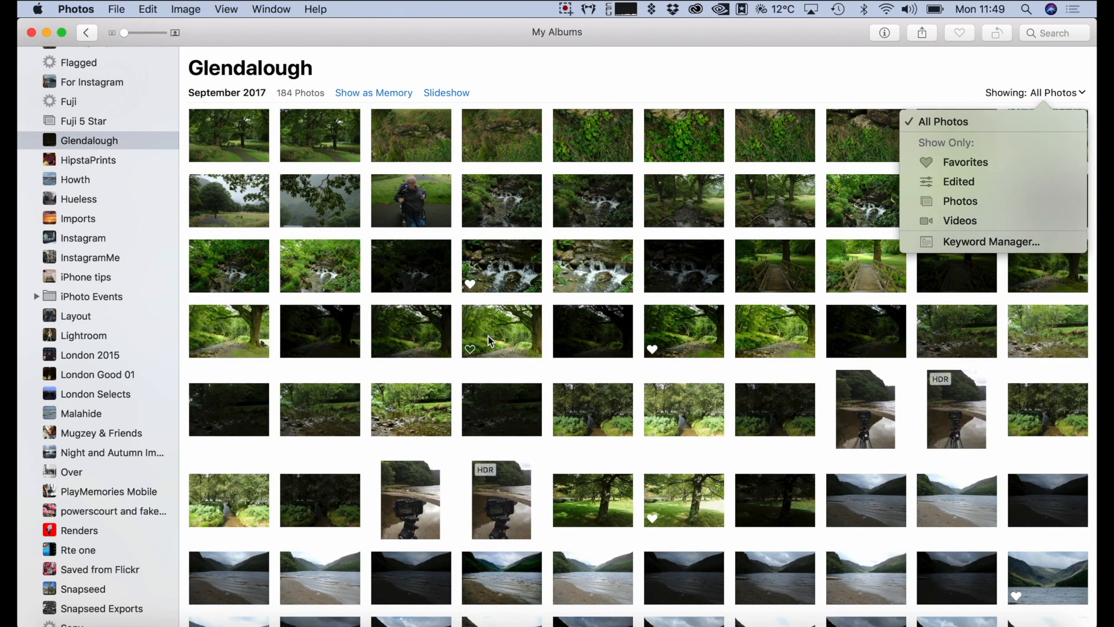
mouse_move(408, 425)
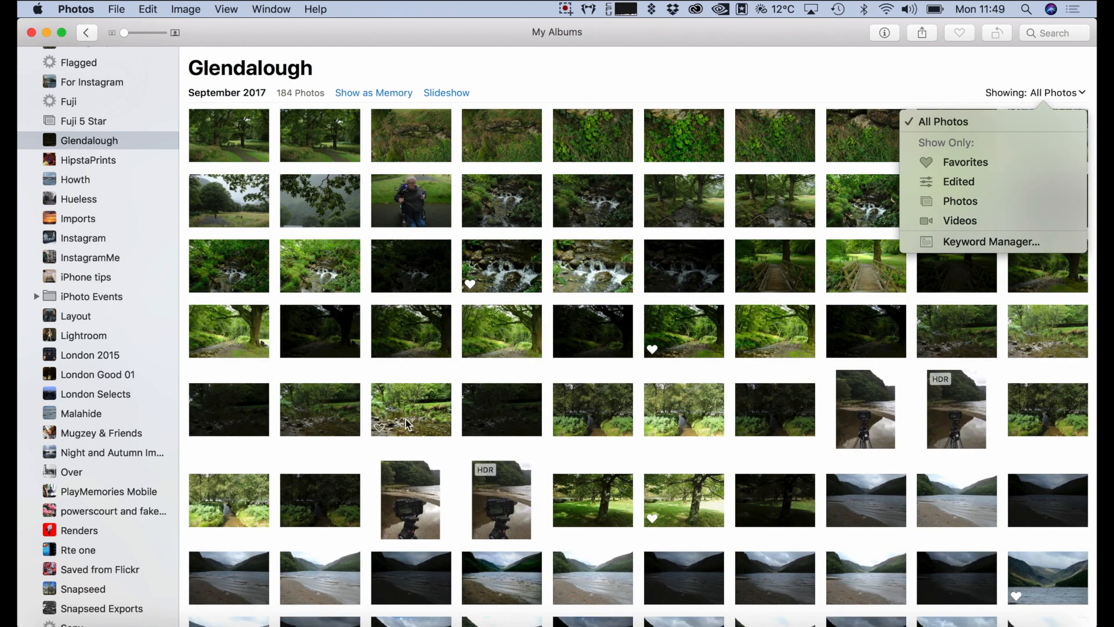
mouse_move(558, 284)
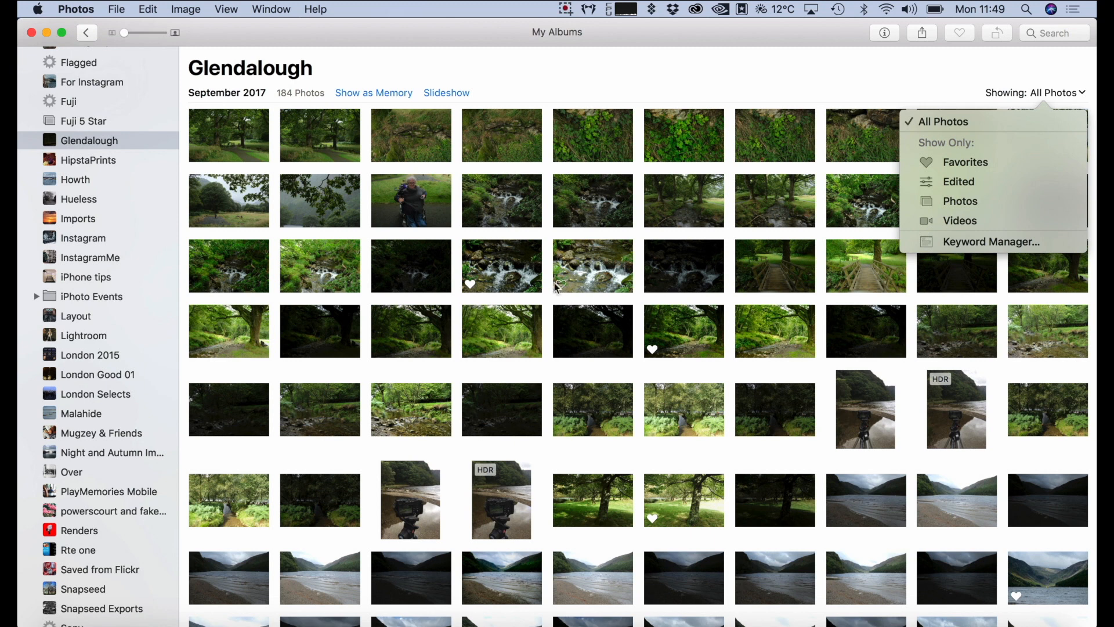
double_click(682, 135)
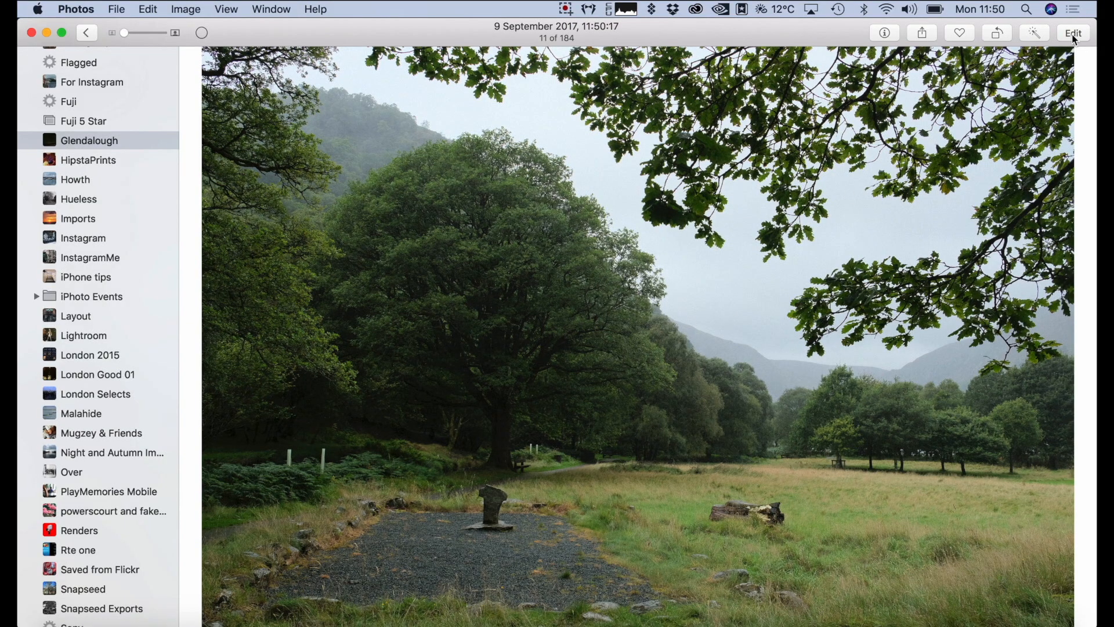
- Edit the meadow photo with Auto Light (Brilliance 0.30), Curves enabled and Definition 0.10
click(1071, 32)
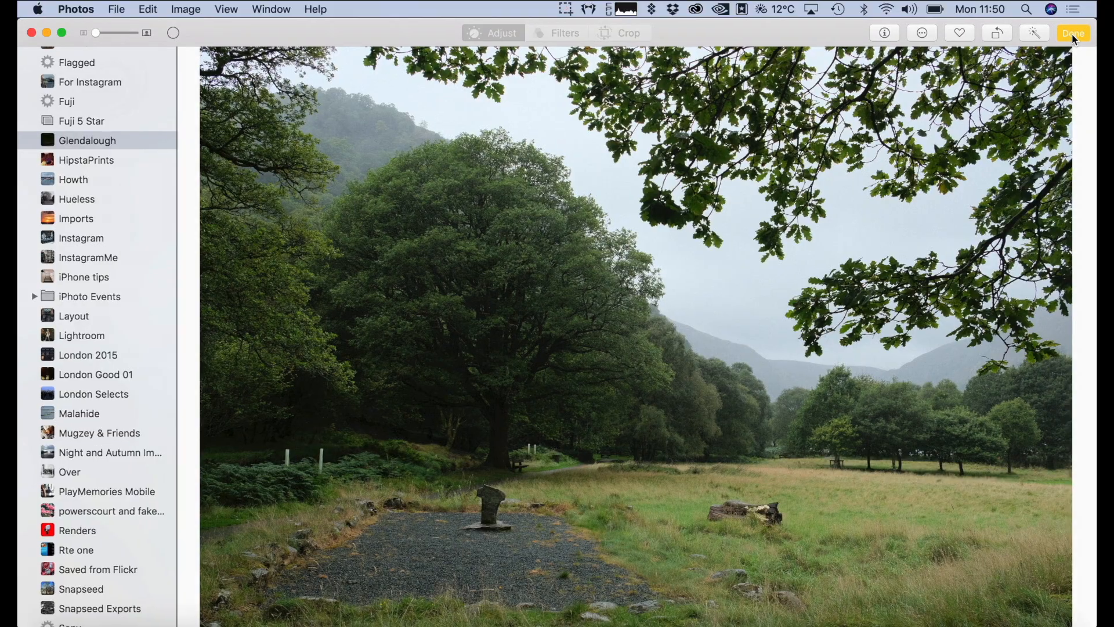
click(501, 32)
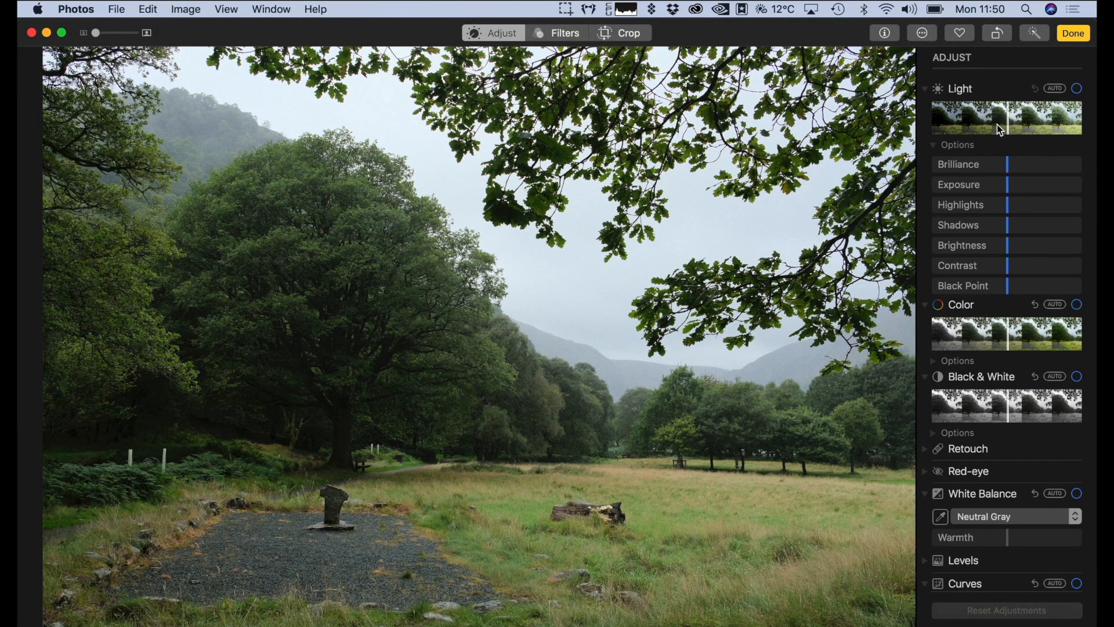
click(1076, 87)
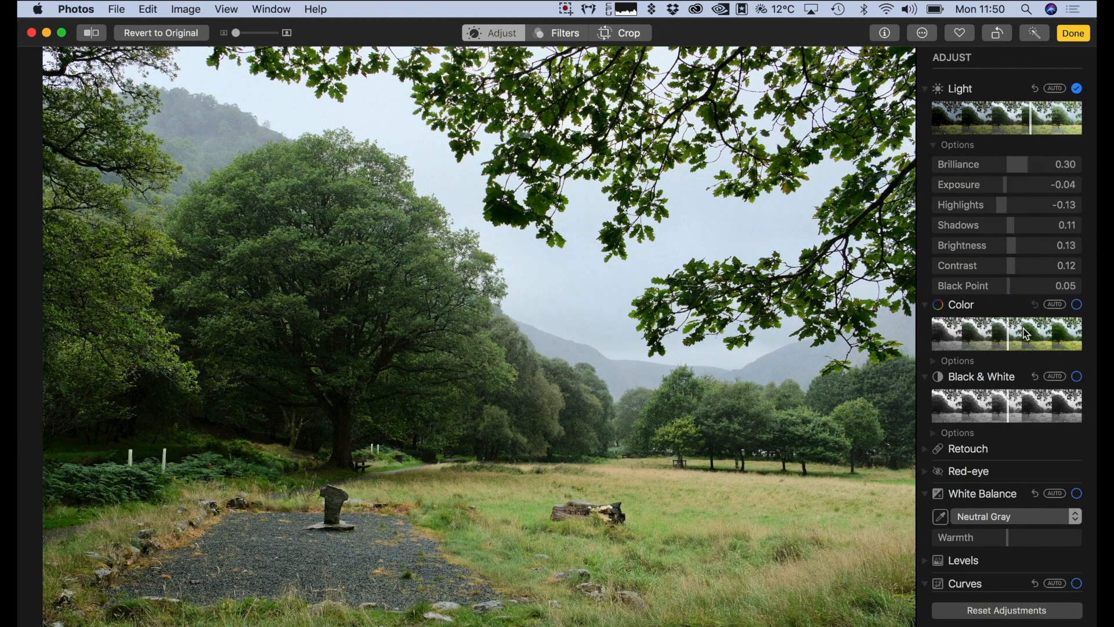
click(1075, 304)
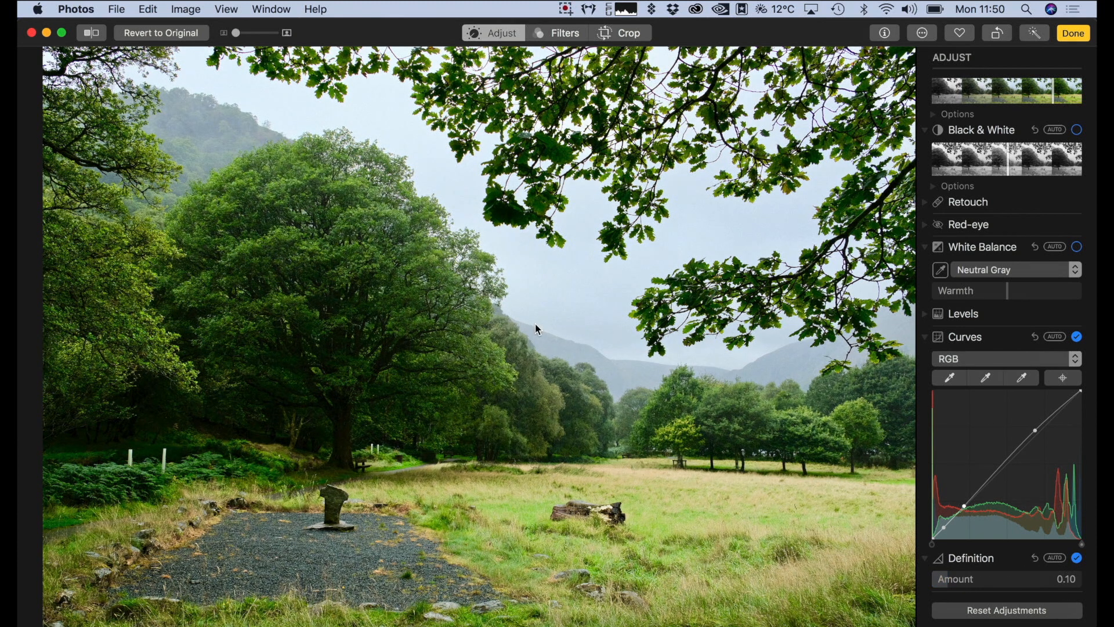
mouse_move(414, 331)
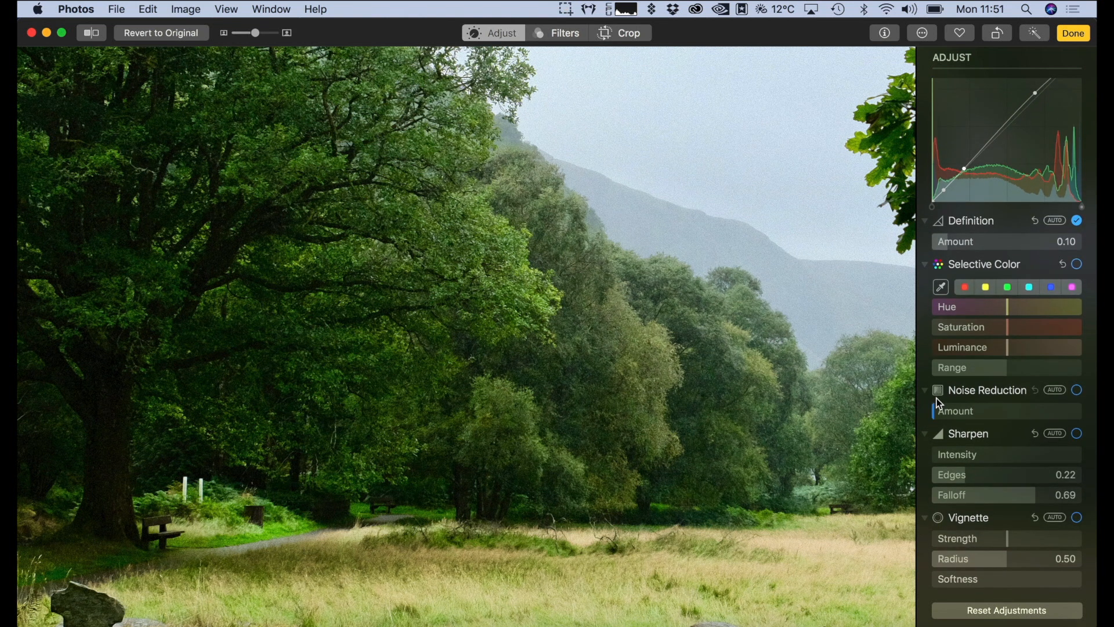
- Zoom in and sharpen the meadow photo: intensity 0.11, edges 0.29, falloff 1.00
double_click(951, 474)
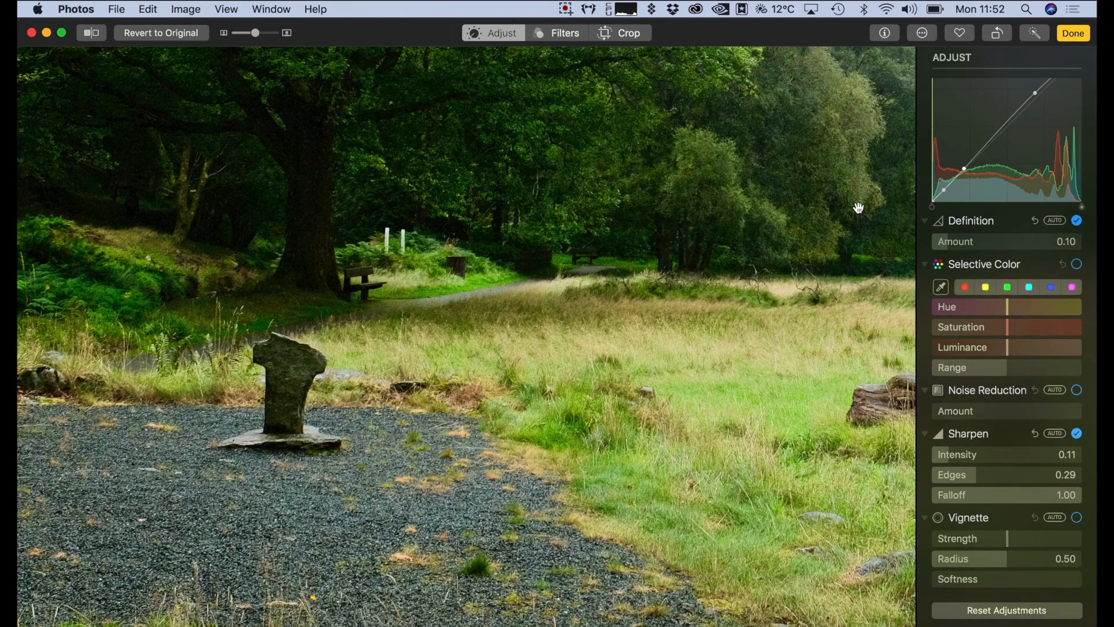
mouse_move(217, 44)
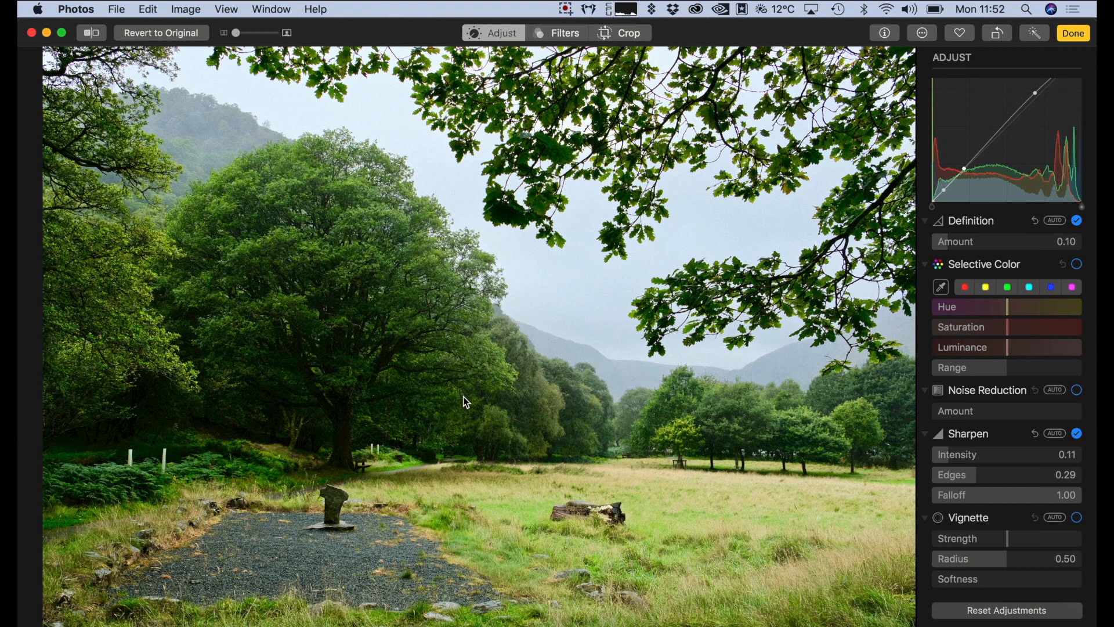
mouse_move(517, 473)
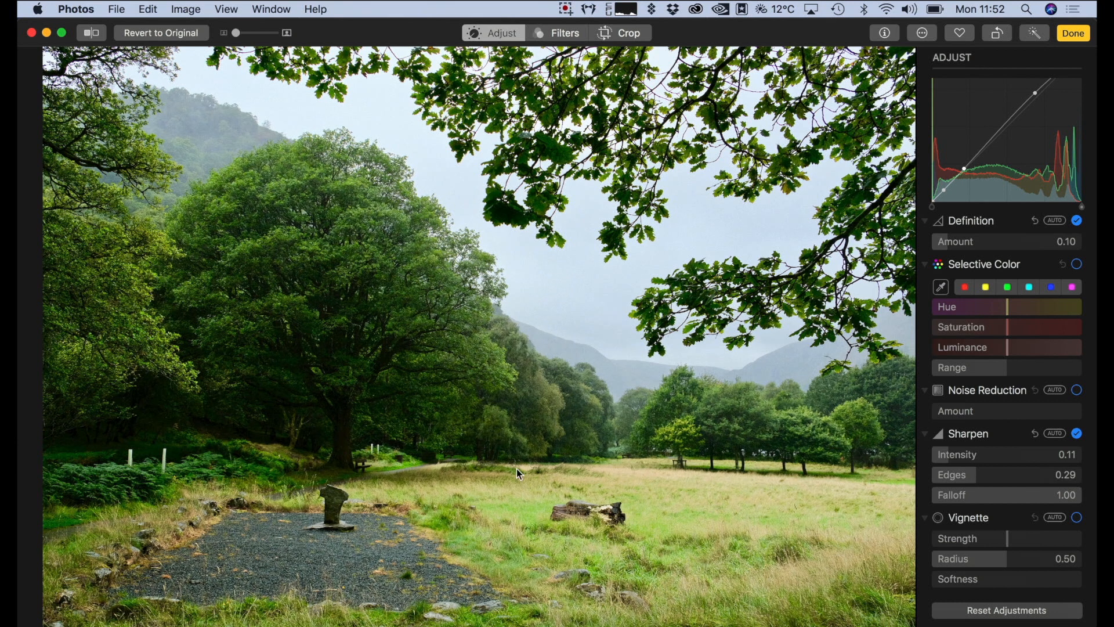
mouse_move(1072, 32)
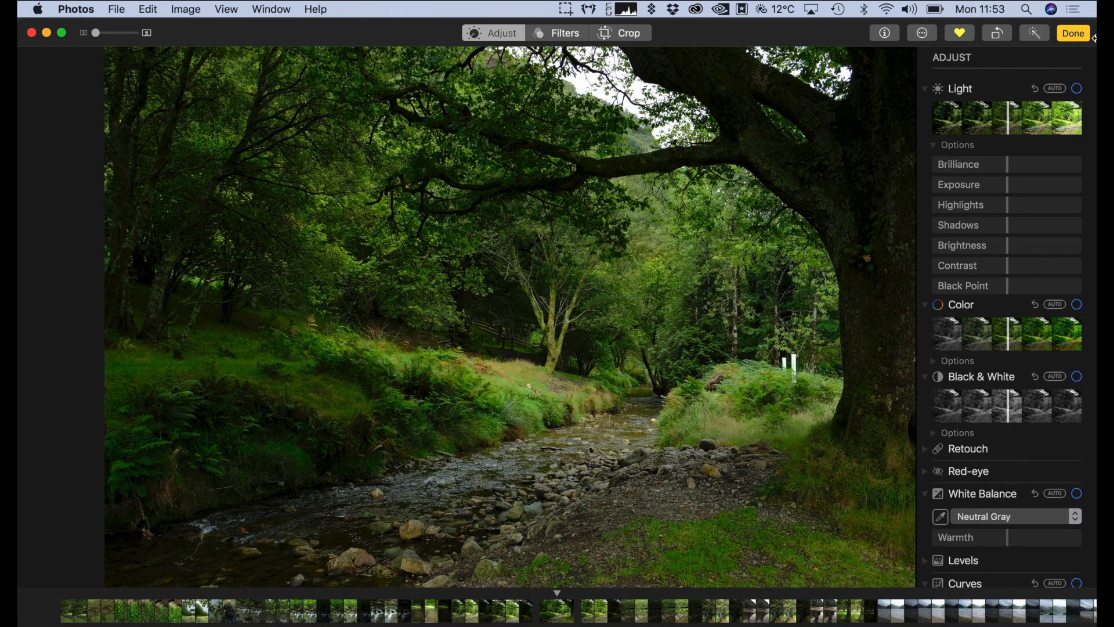
- Apply automatic light and colour to the stream photo and expand the detailed colour options
click(1055, 88)
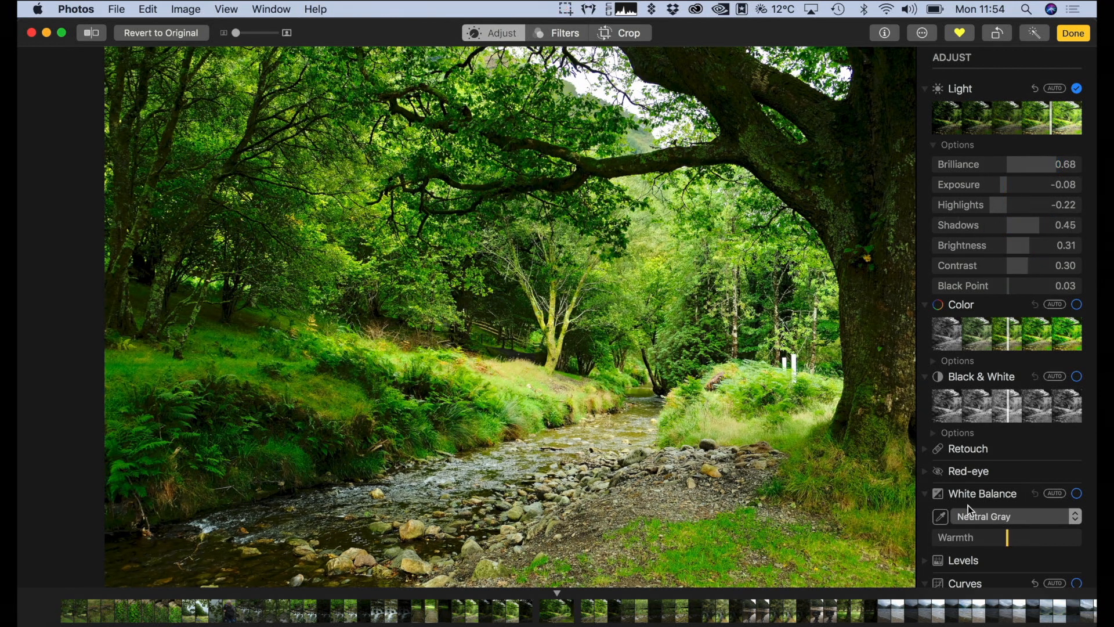
scroll(down, 3)
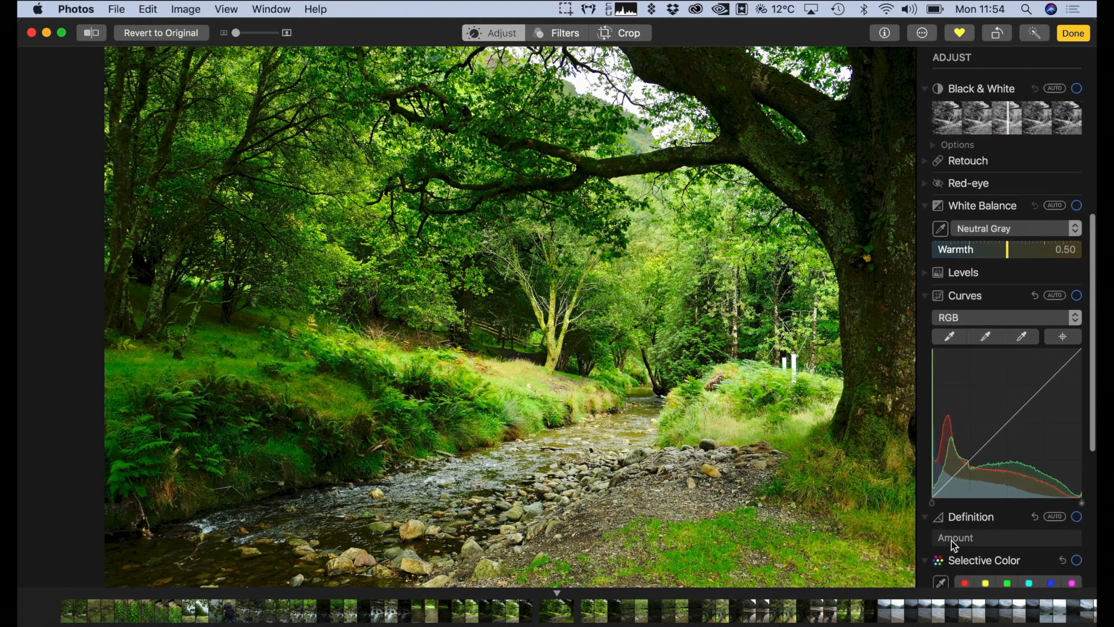
scroll(down, 3)
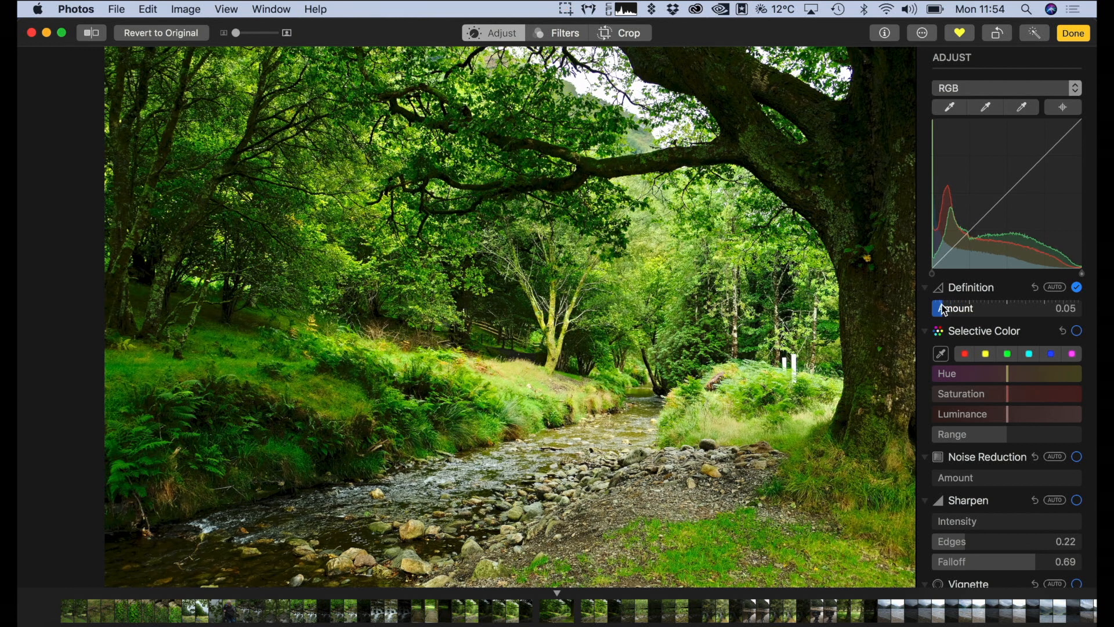
scroll(up, 3)
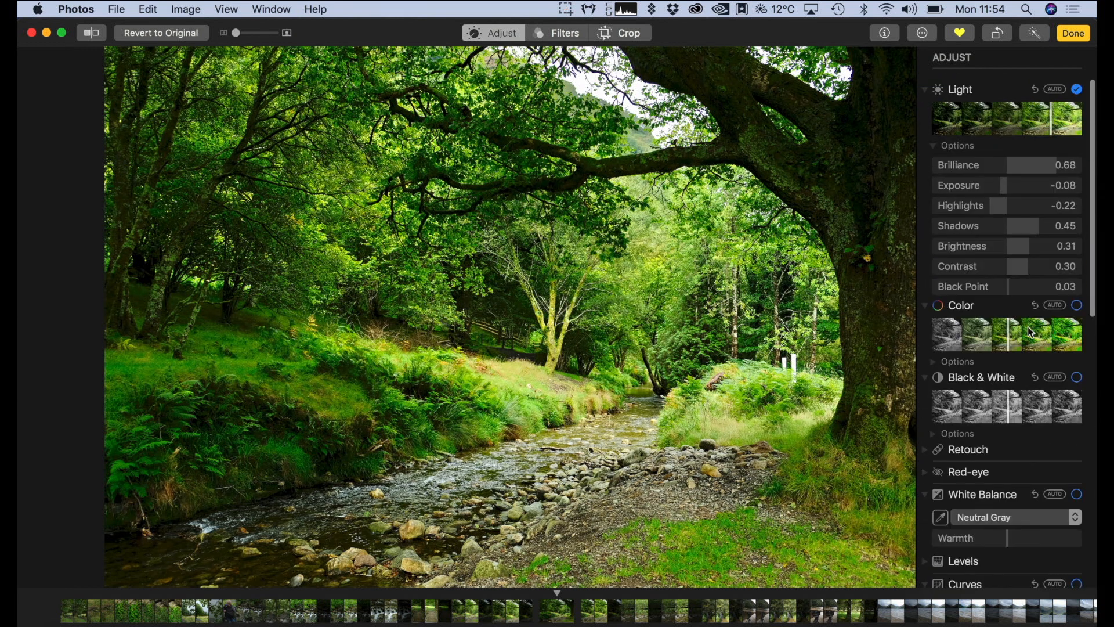
click(1077, 304)
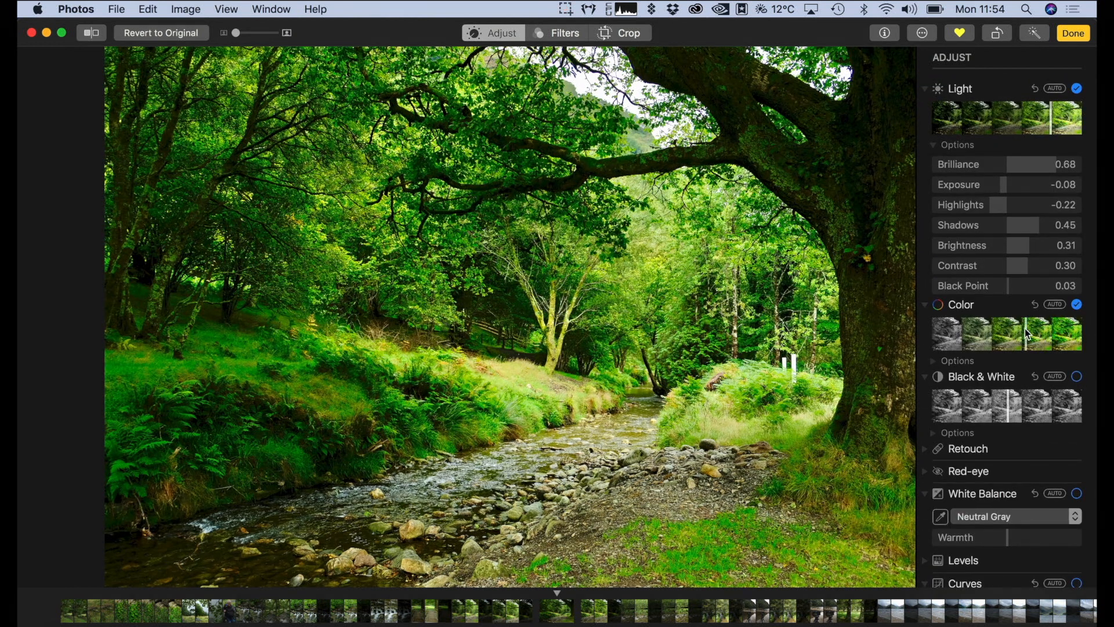
scroll(down, 3)
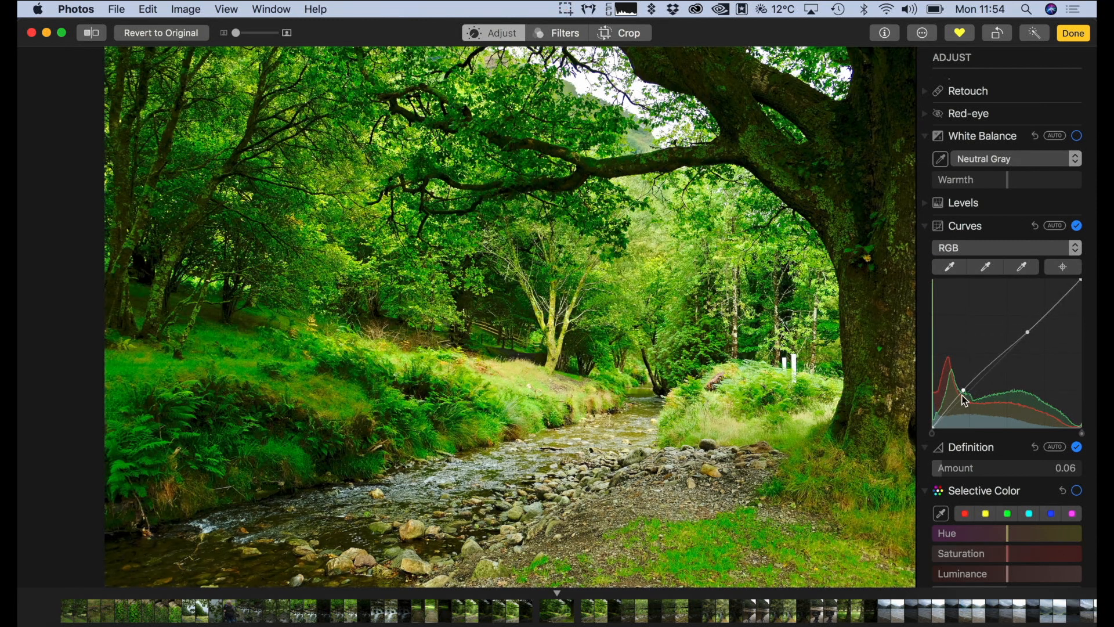
scroll(up, 3)
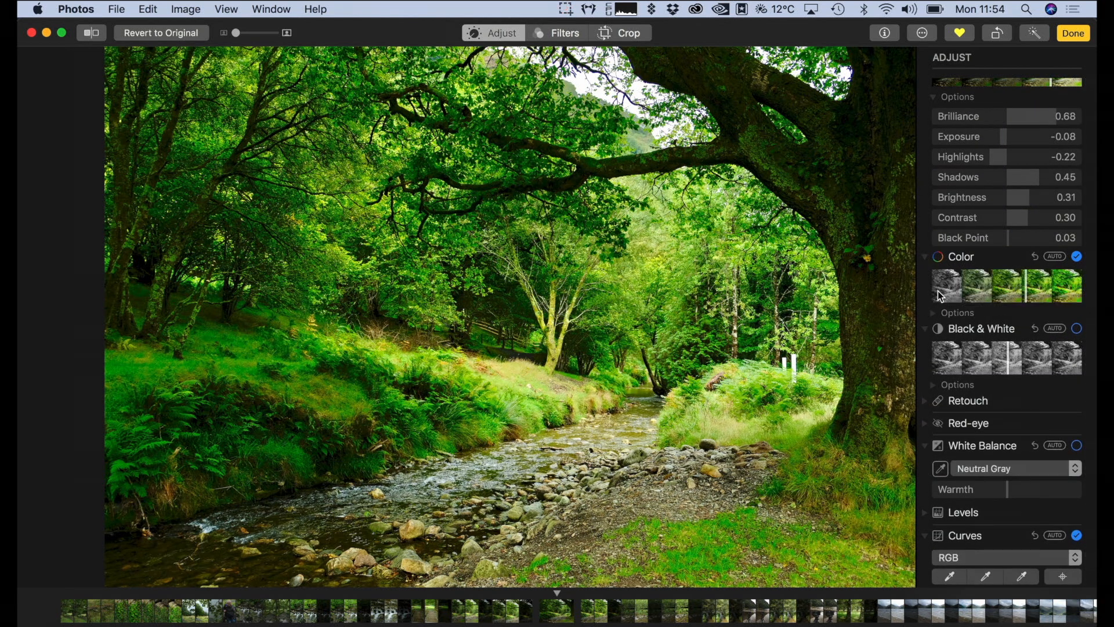
click(958, 313)
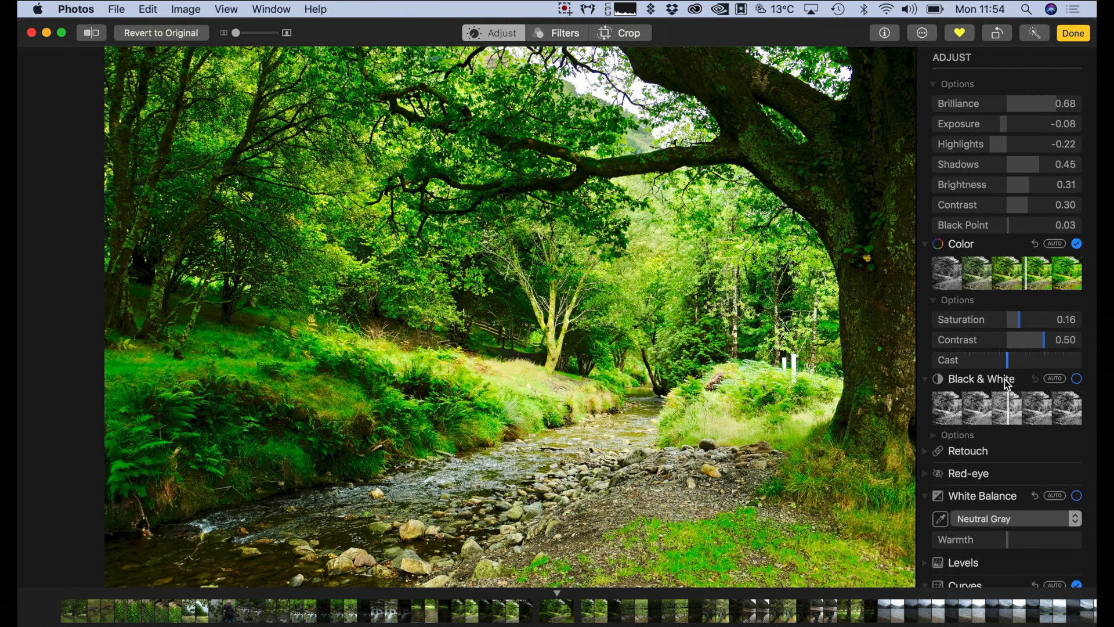
- Set the Light sliders to Shadows 0.45, Brightness 0.31 and Contrast 0.17
scroll(down, 3)
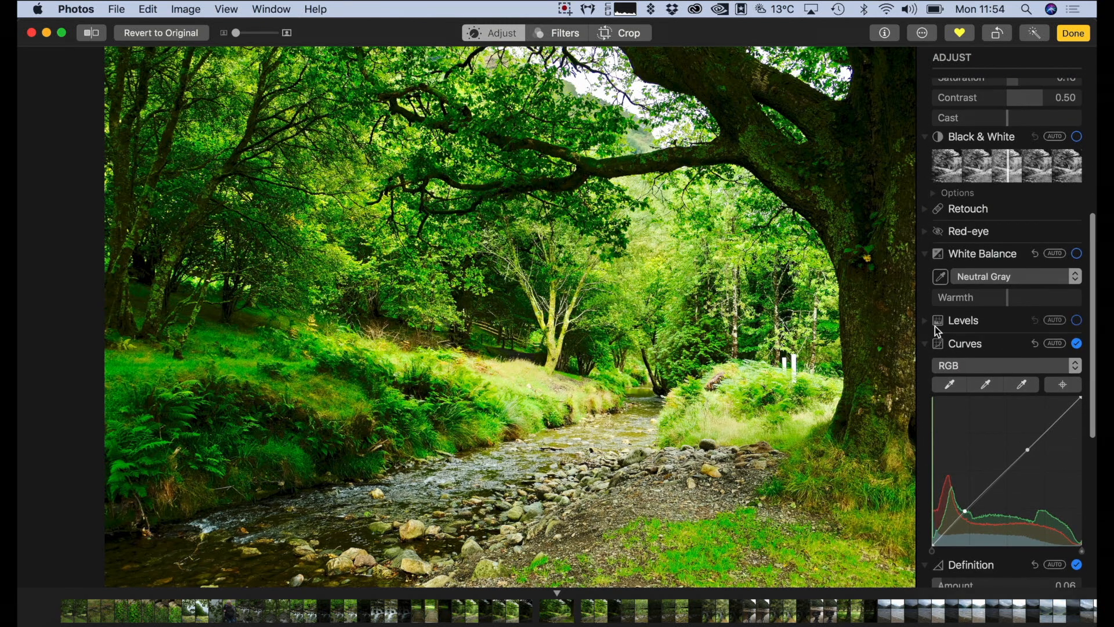
mouse_move(935, 325)
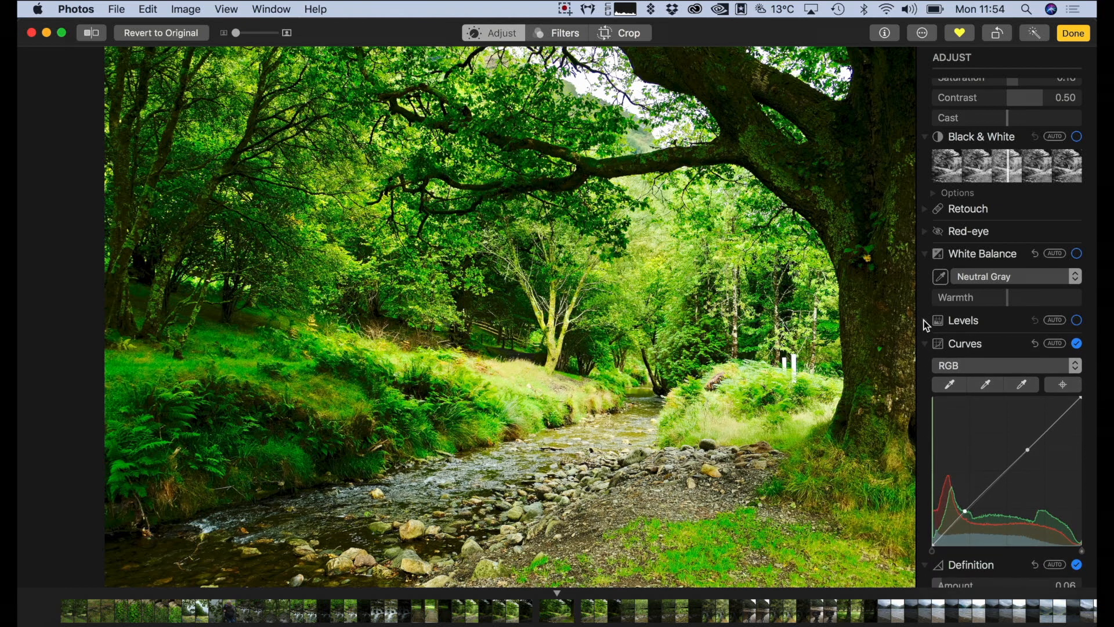
scroll(up, 3)
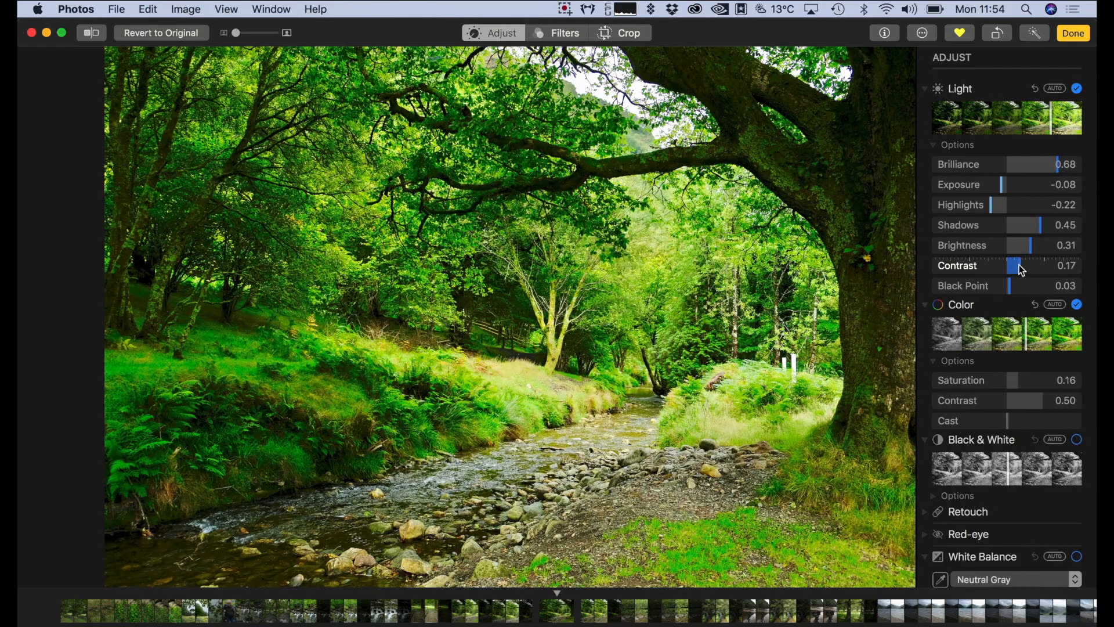
click(921, 32)
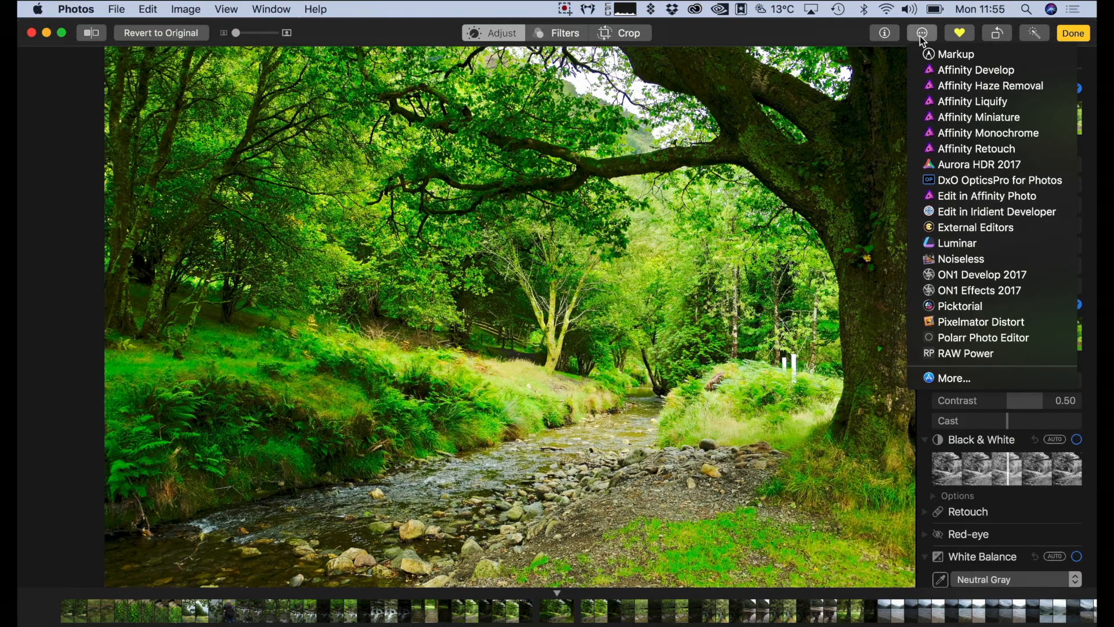
mouse_move(957, 243)
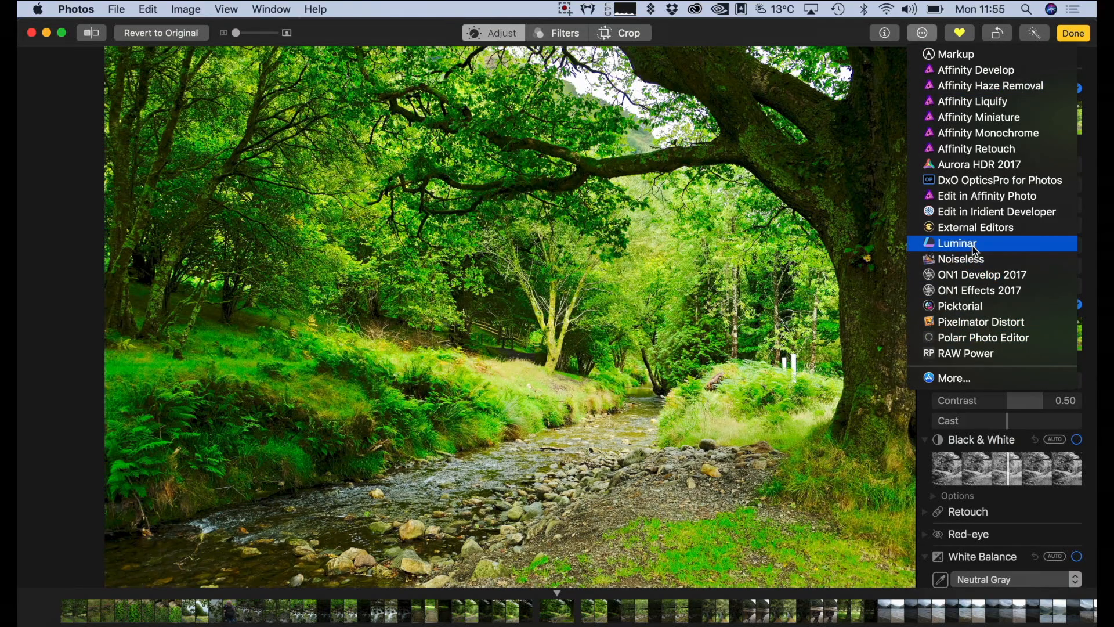
- Hand the stream photo over to the Luminar editing extension
click(958, 243)
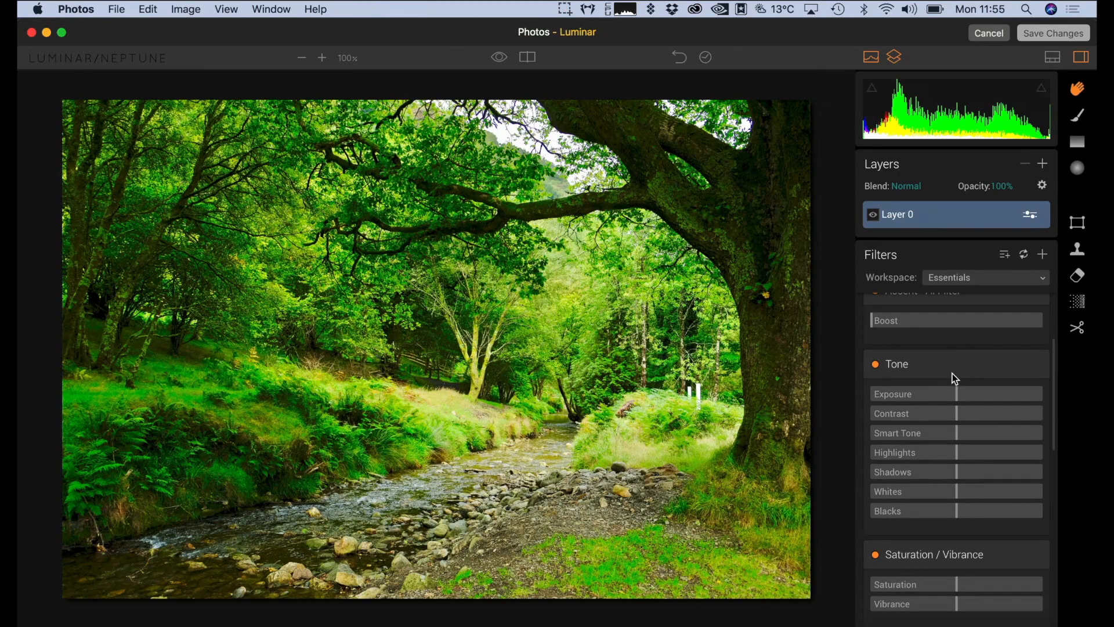
- Browse Luminar's Essentials filters down to the vignette and polarizing options
scroll(up, 3)
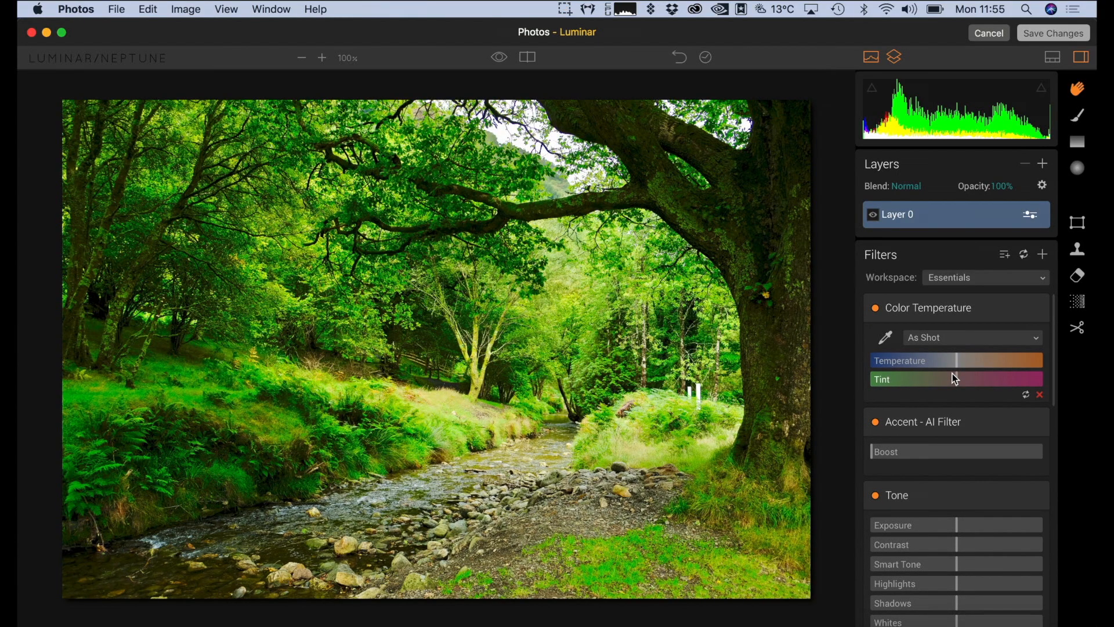
mouse_move(615, 333)
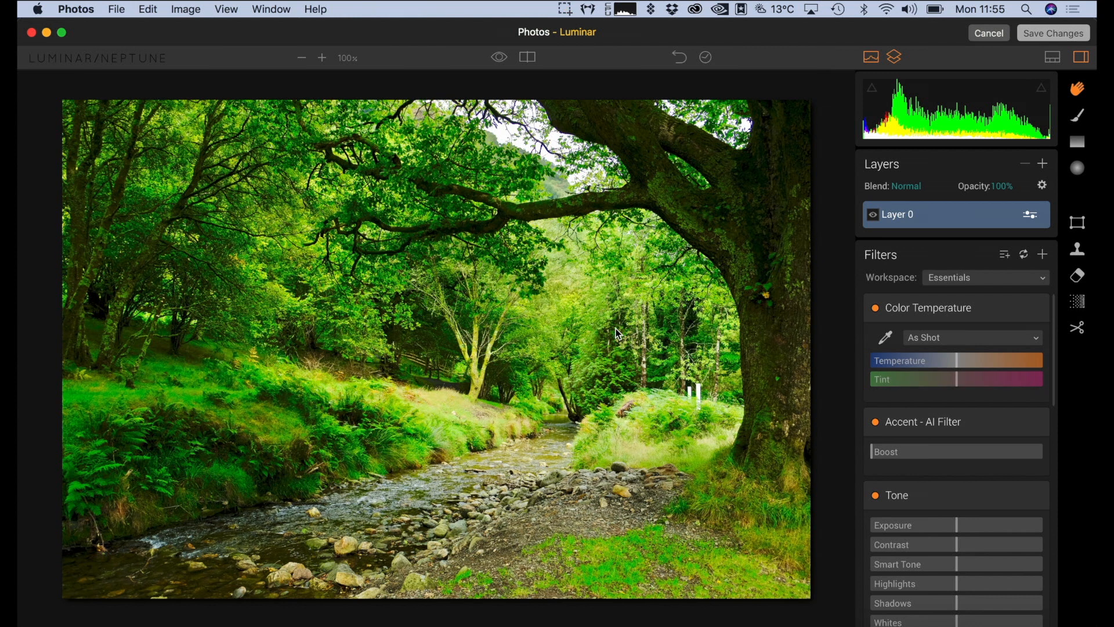
mouse_move(860, 219)
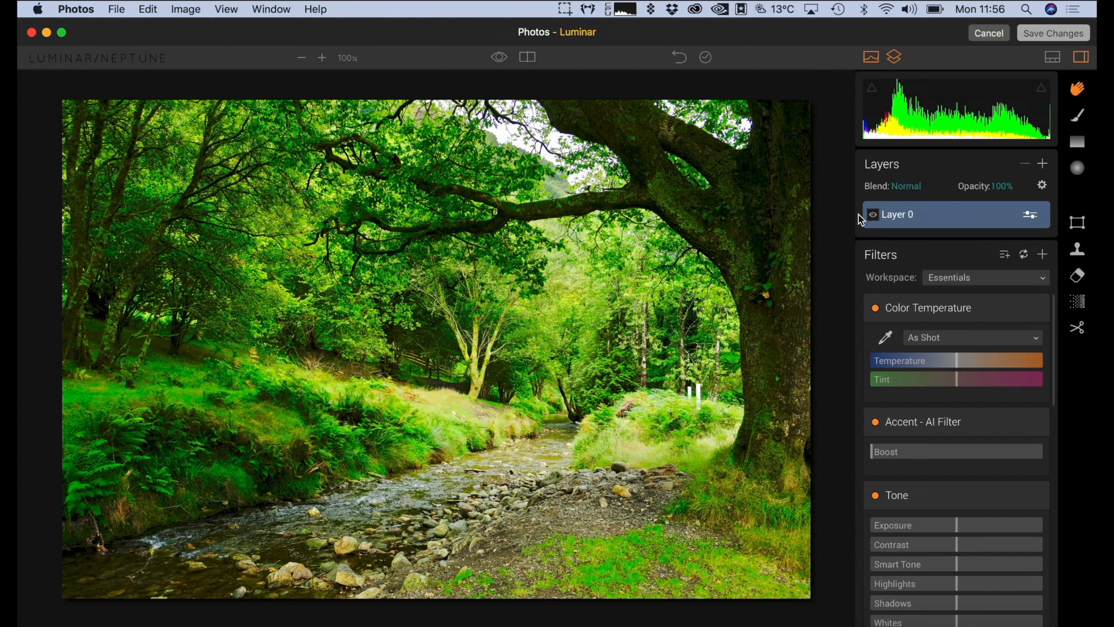
mouse_move(771, 321)
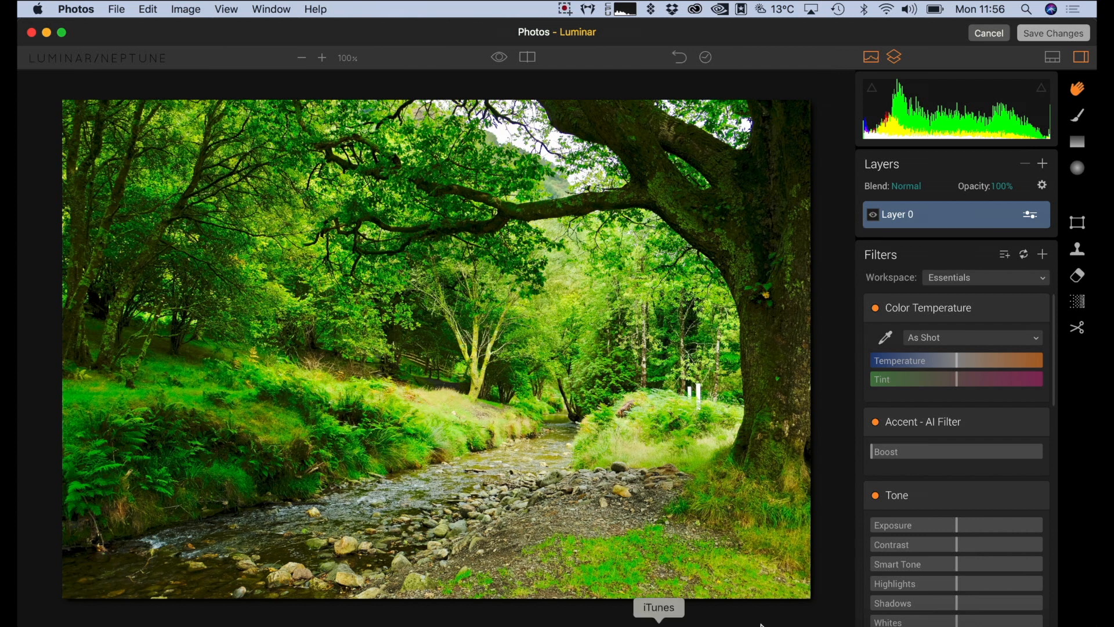
scroll(down, 3)
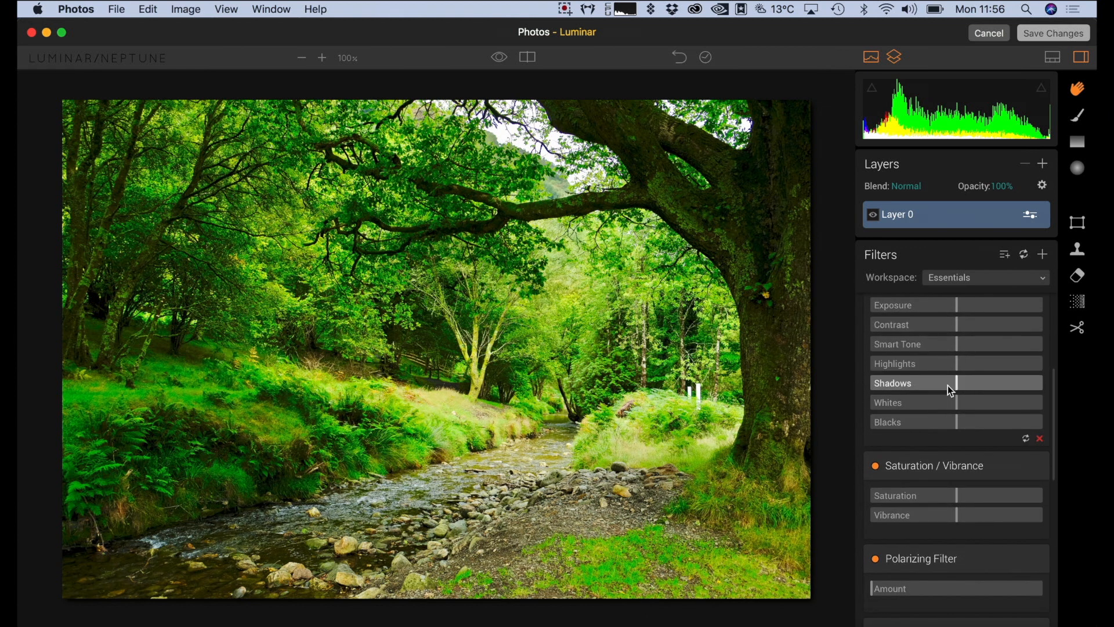
scroll(up, 3)
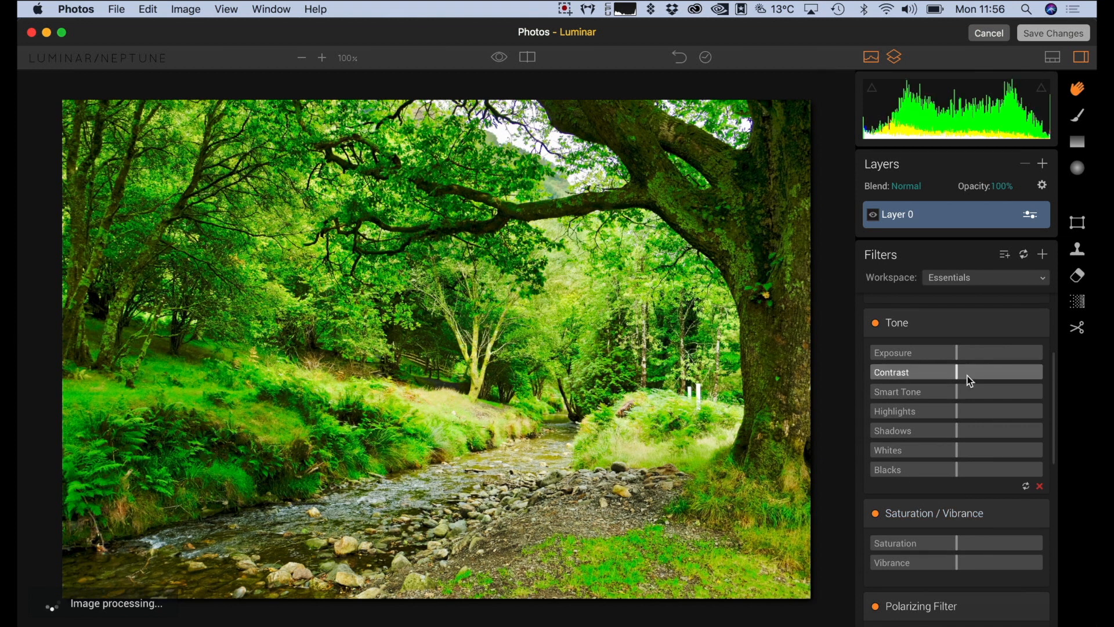
scroll(down, 3)
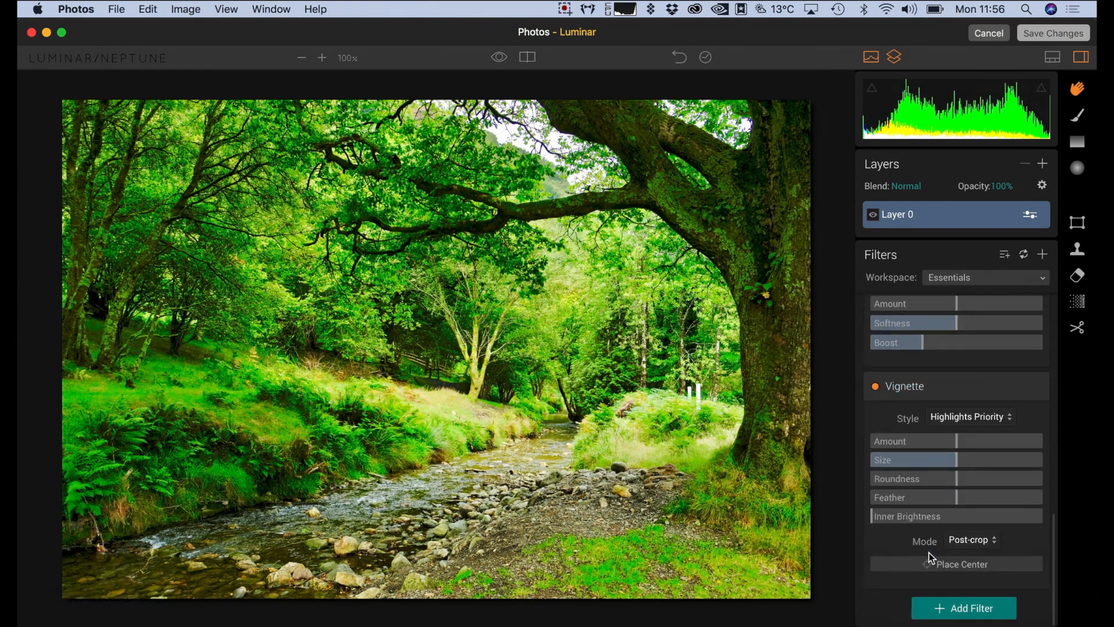
- Add a Luminar Curves filter with a gentle multi-point RGB curve and save the edits back to Photos
click(964, 608)
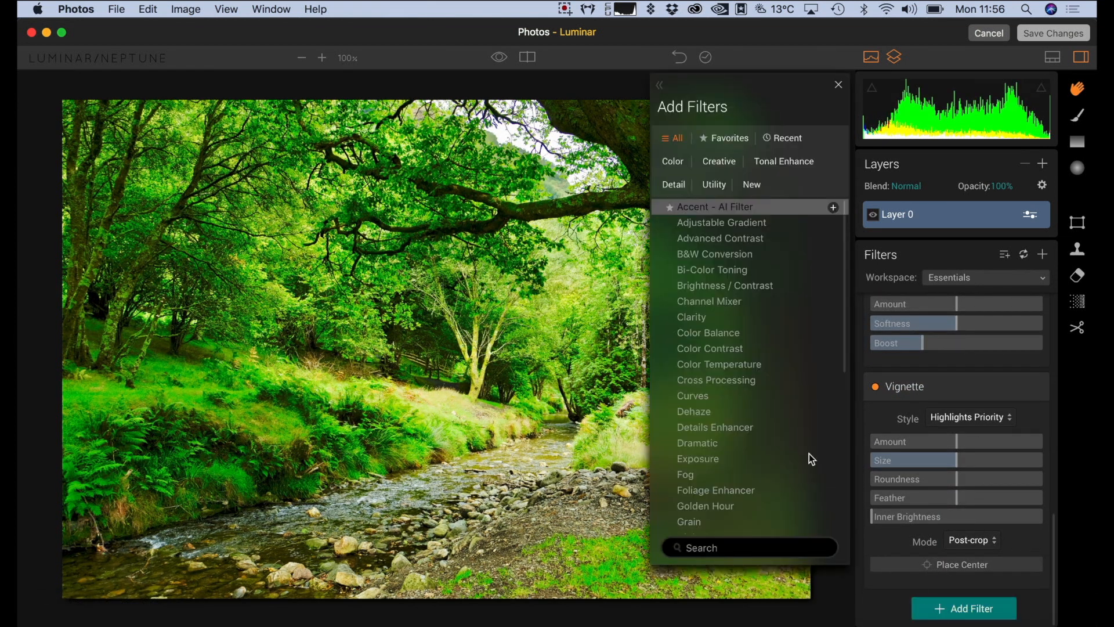
scroll(down, 3)
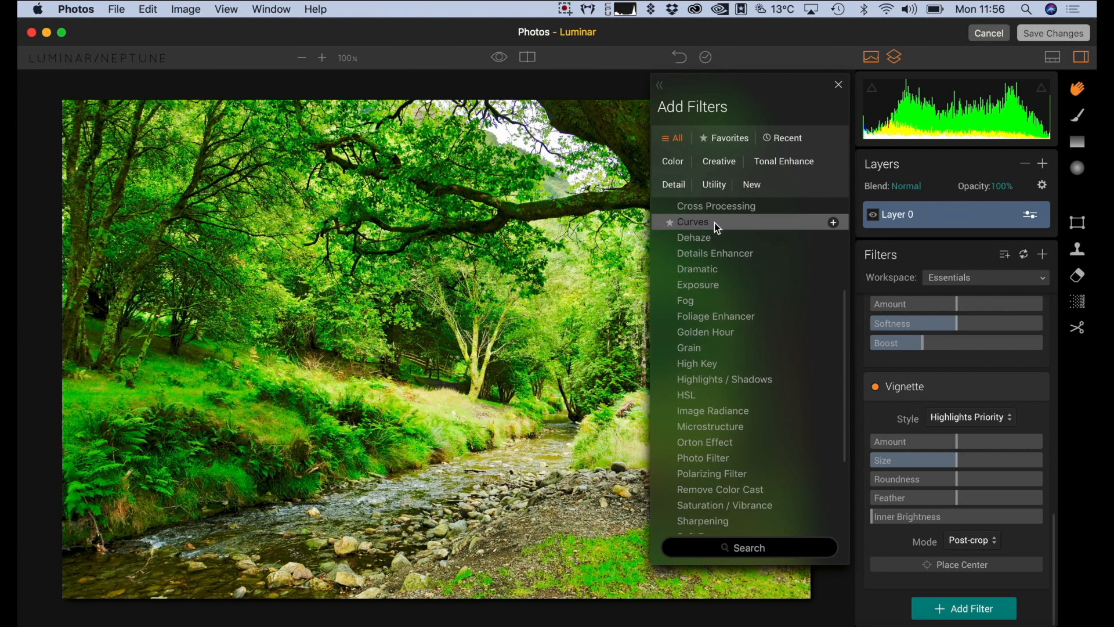
click(833, 222)
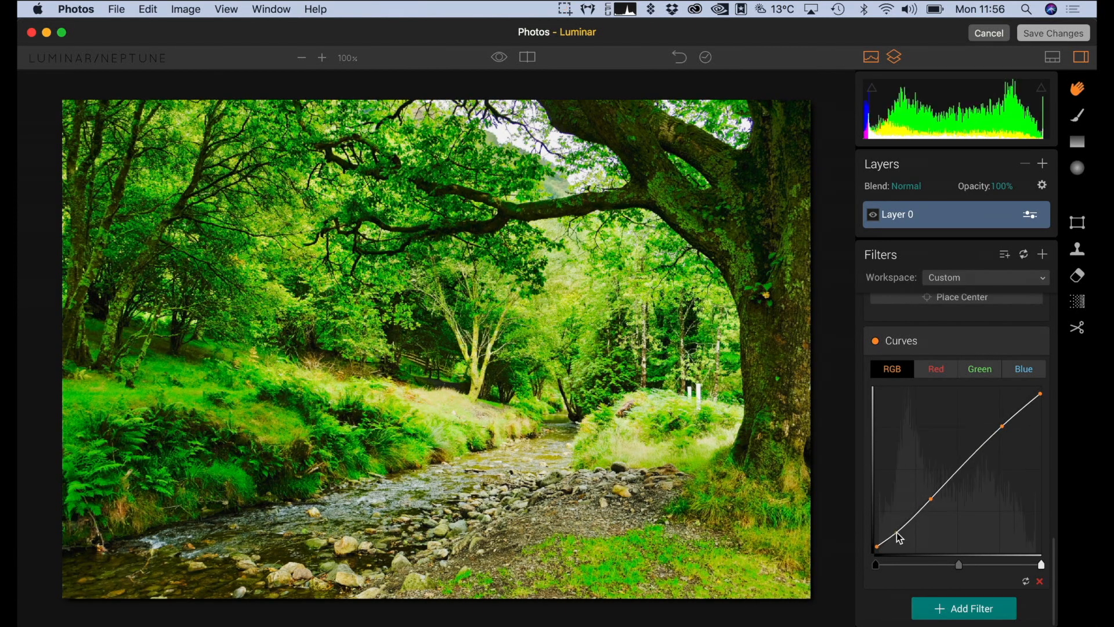
click(963, 608)
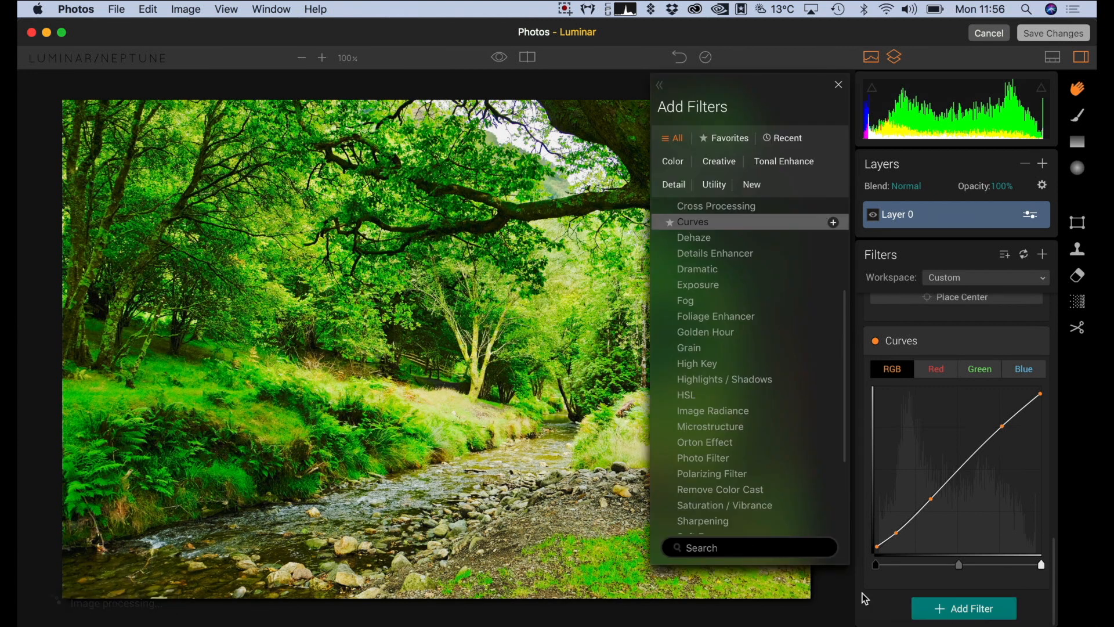
scroll(down, 3)
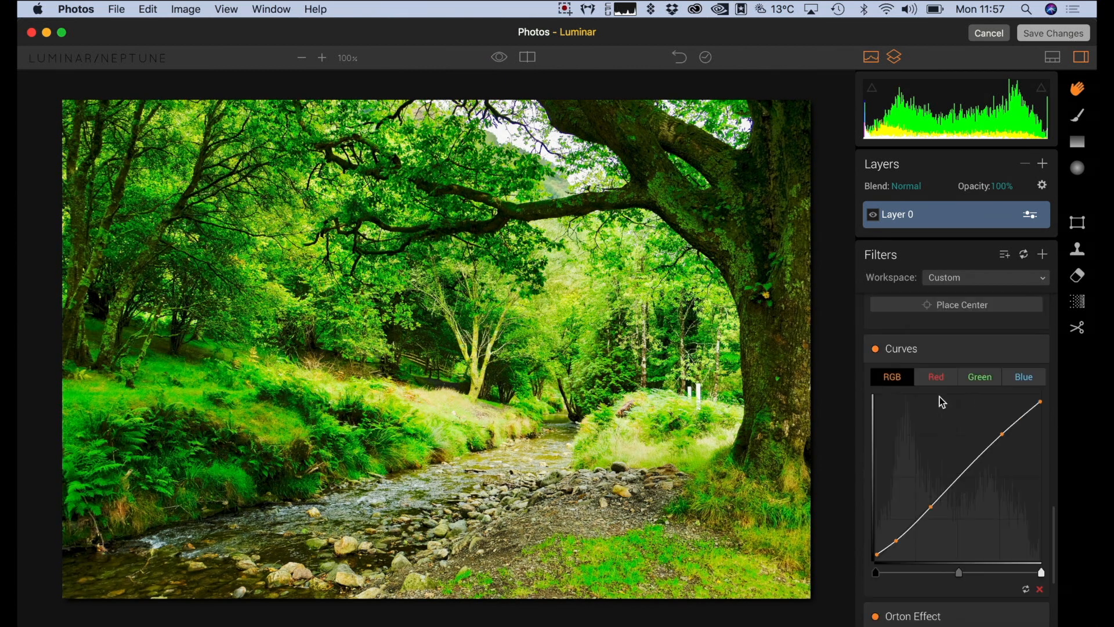
click(1052, 32)
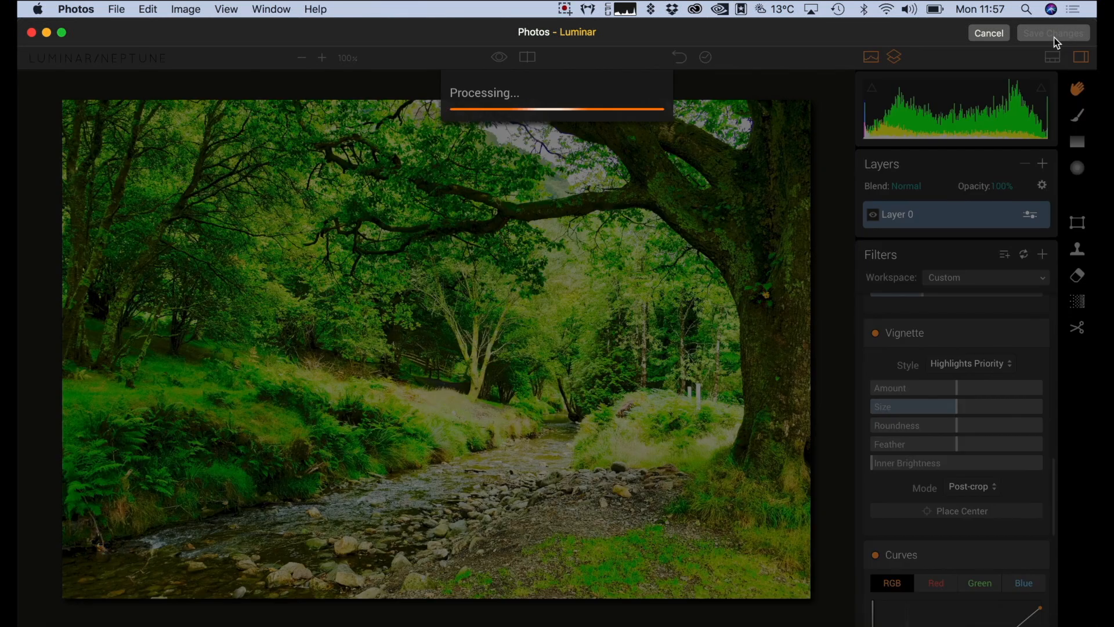
- Finish the returned Luminar edit, move to the next photo and reopen it for editing
click(1054, 33)
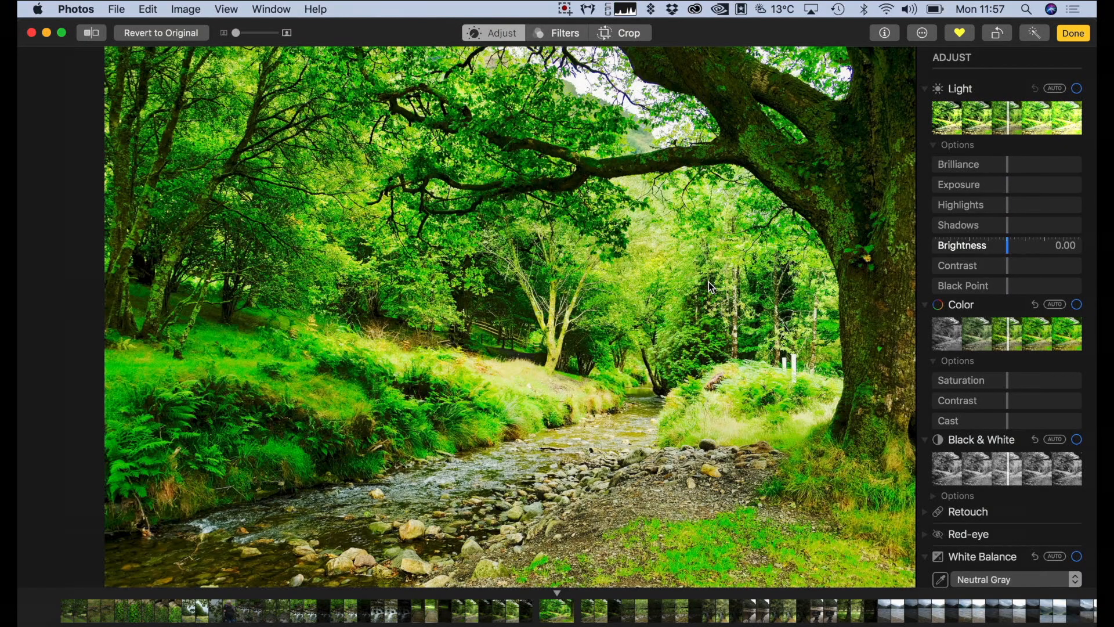
mouse_move(353, 352)
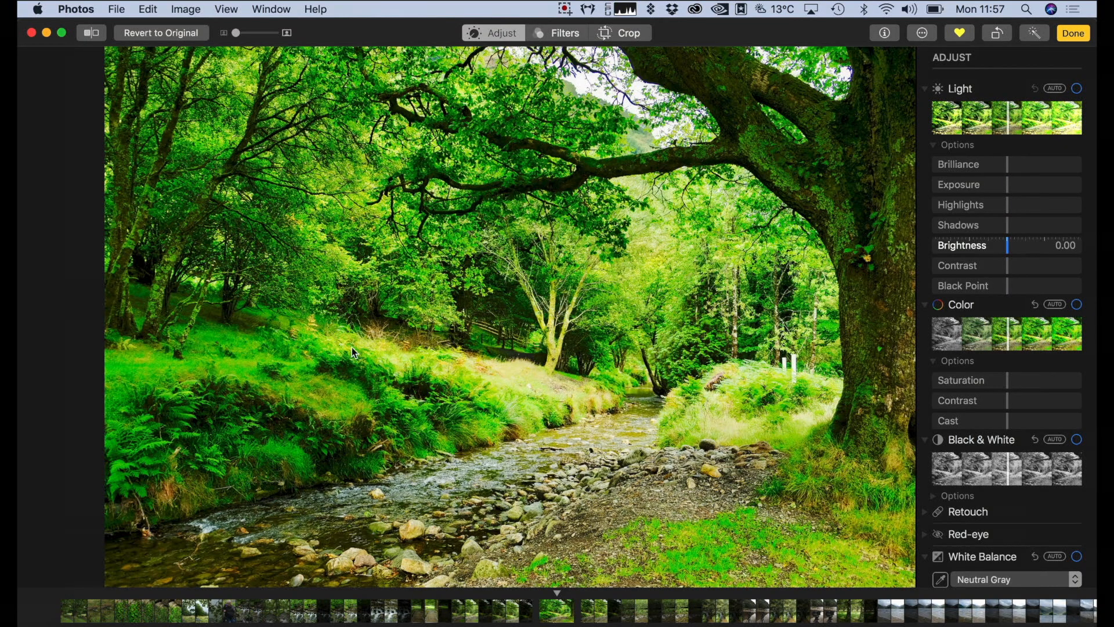
mouse_move(1076, 43)
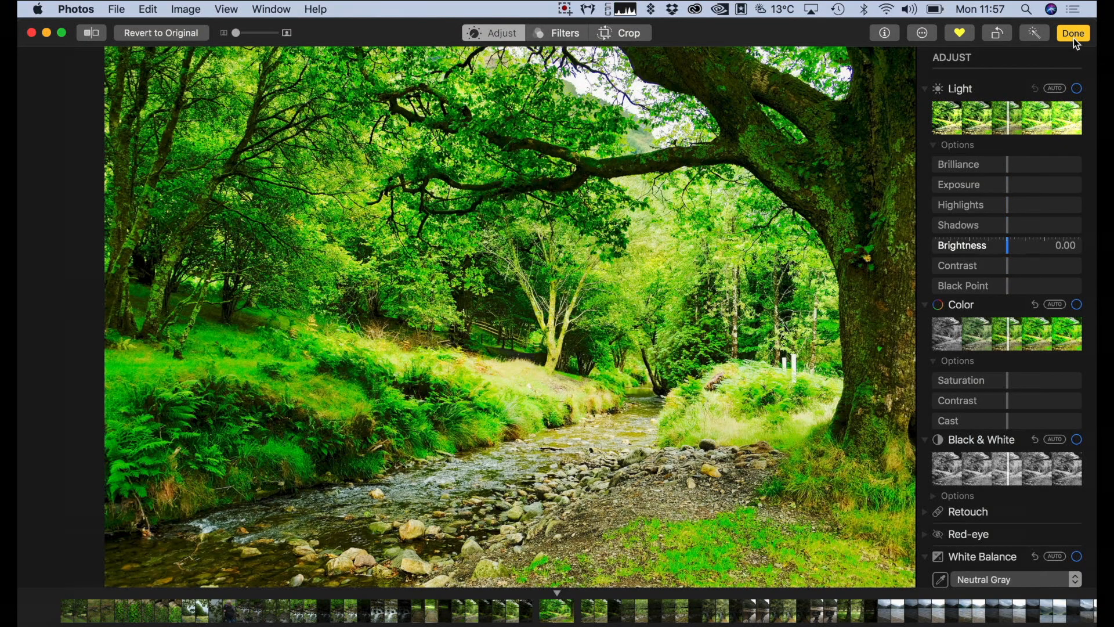
click(1073, 32)
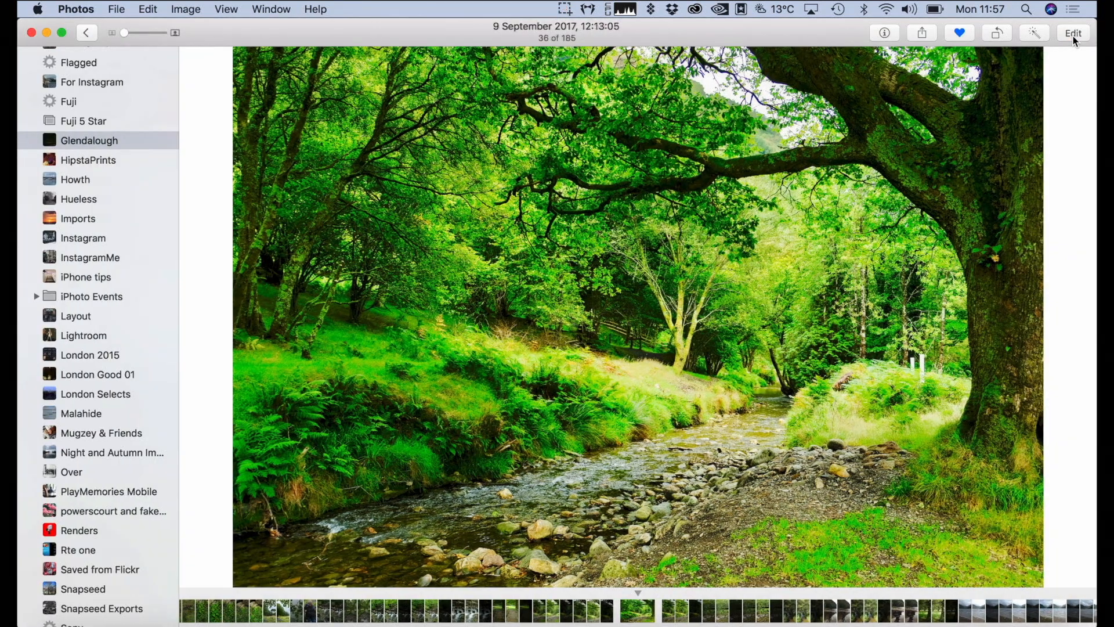
mouse_move(736, 169)
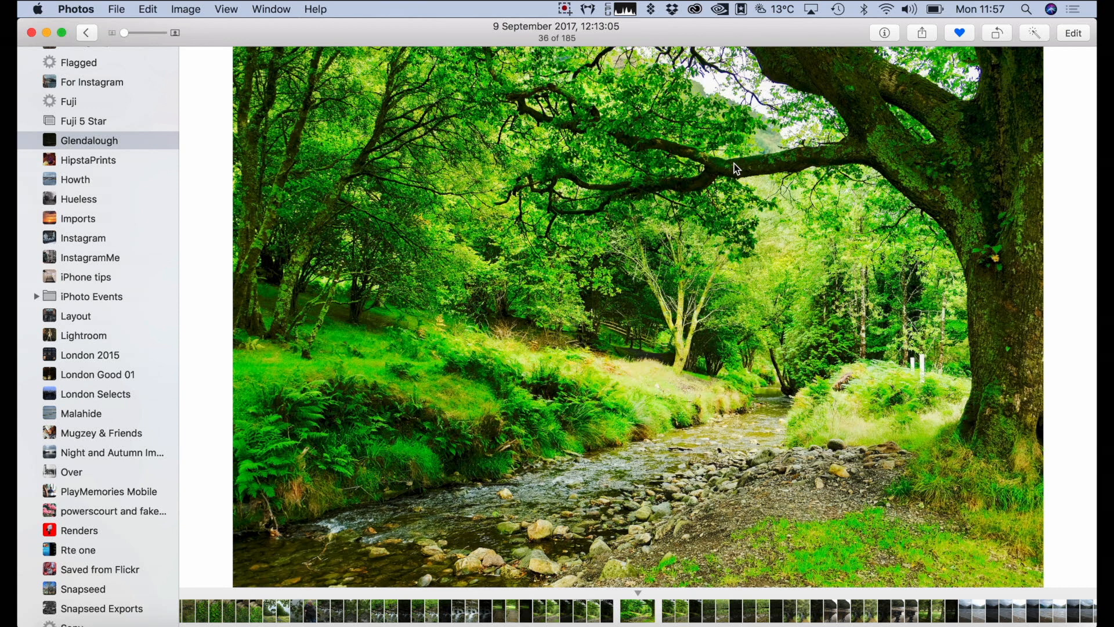
mouse_move(946, 93)
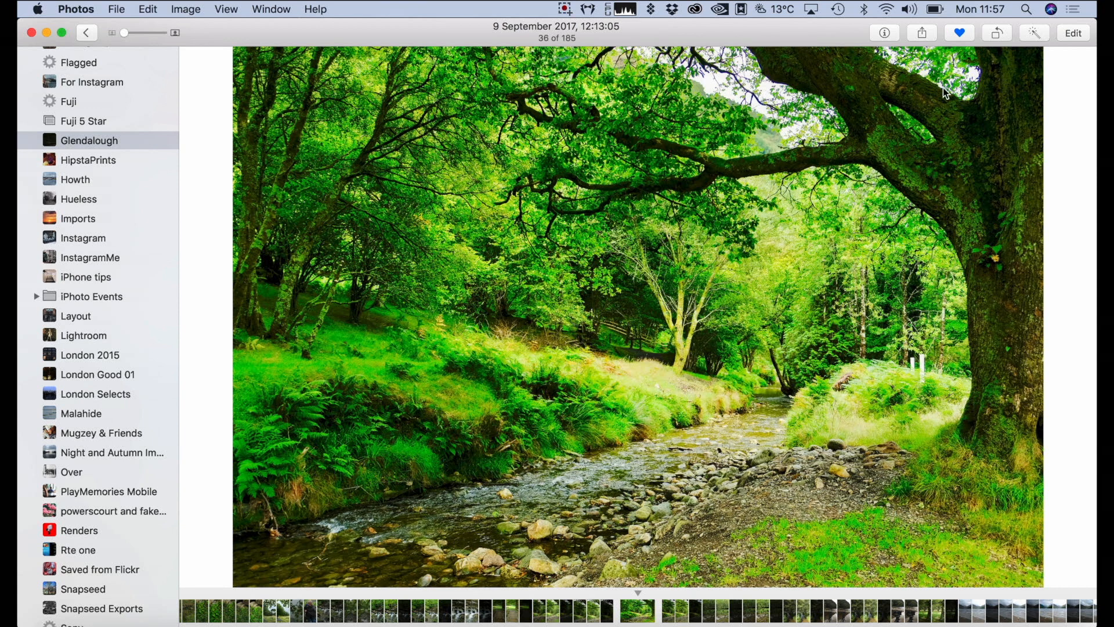
key(right)
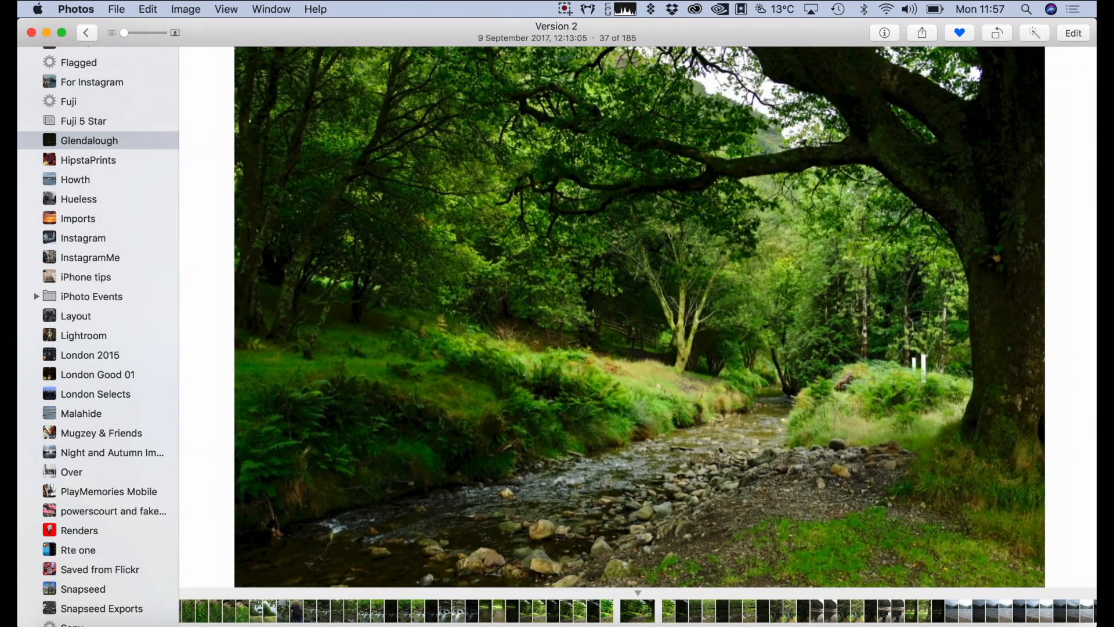
click(1072, 33)
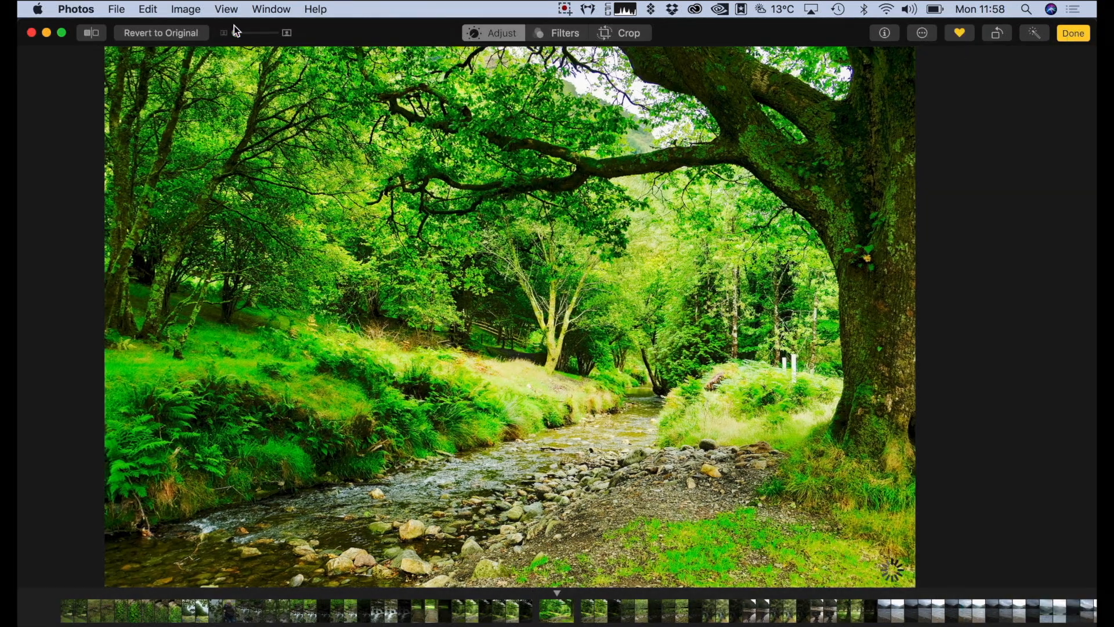
- Review the vivid green stream photo in the Adjust panel with built-in adjustments at default
click(501, 33)
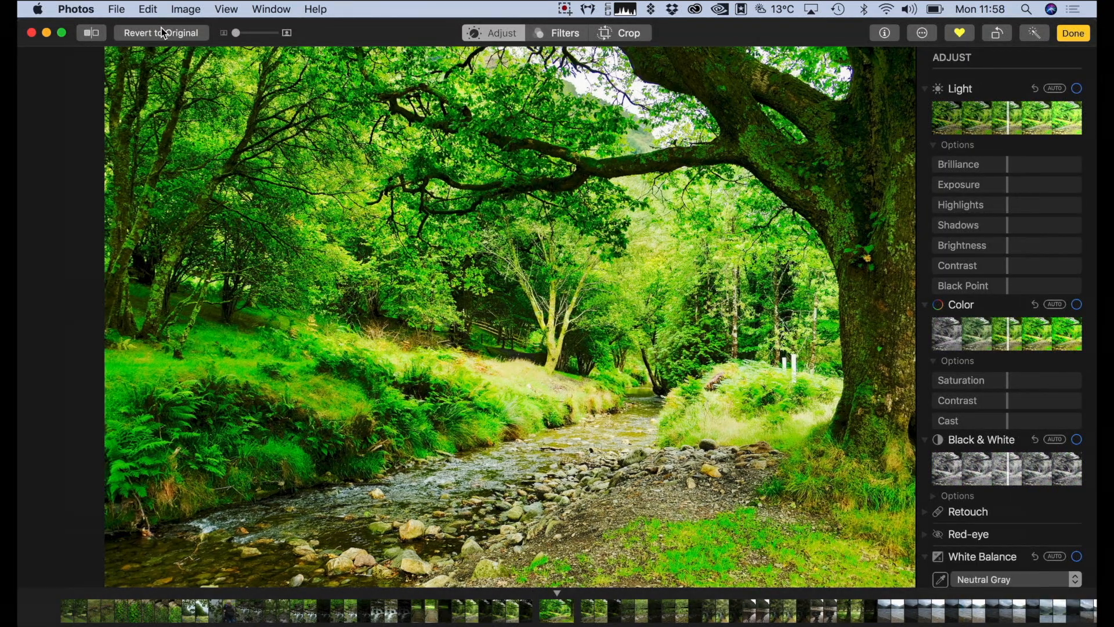
mouse_move(417, 328)
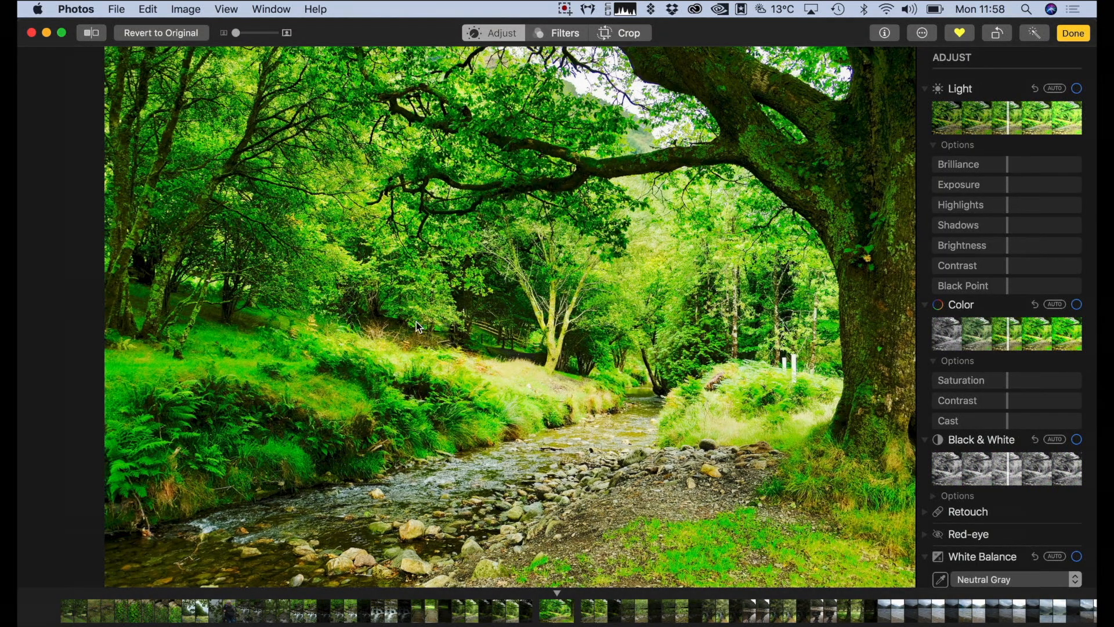
right_click(415, 327)
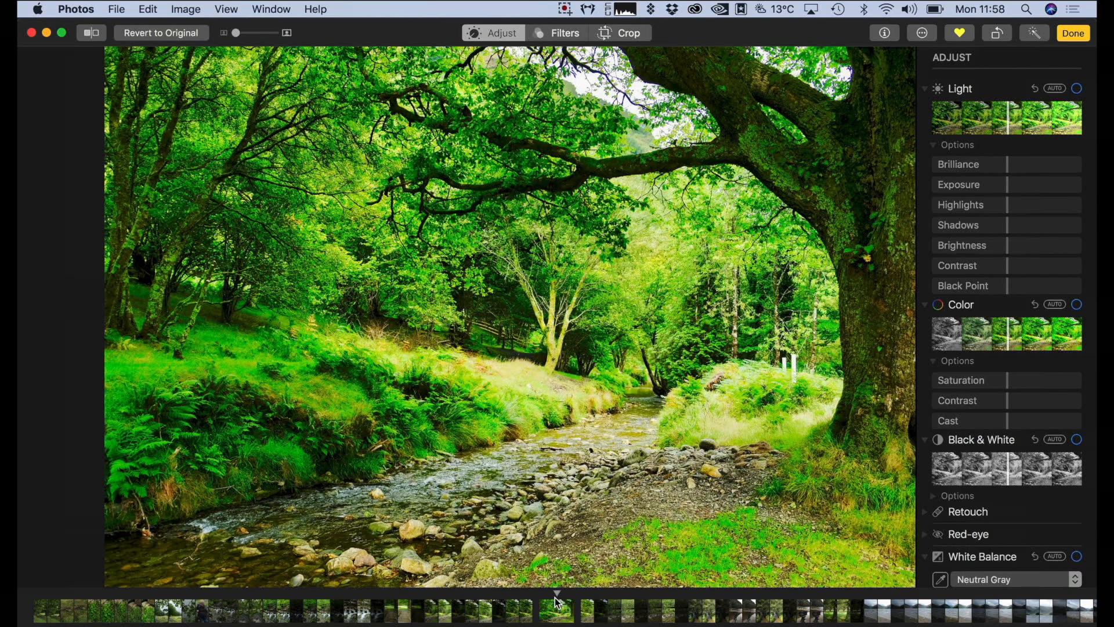
mouse_move(627, 541)
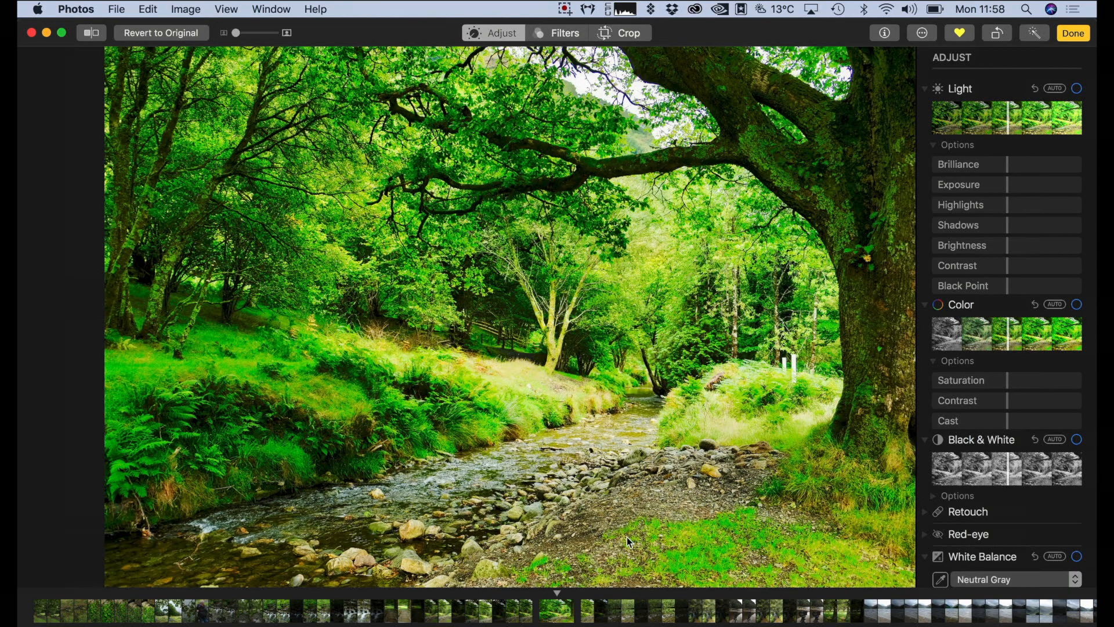
click(1077, 88)
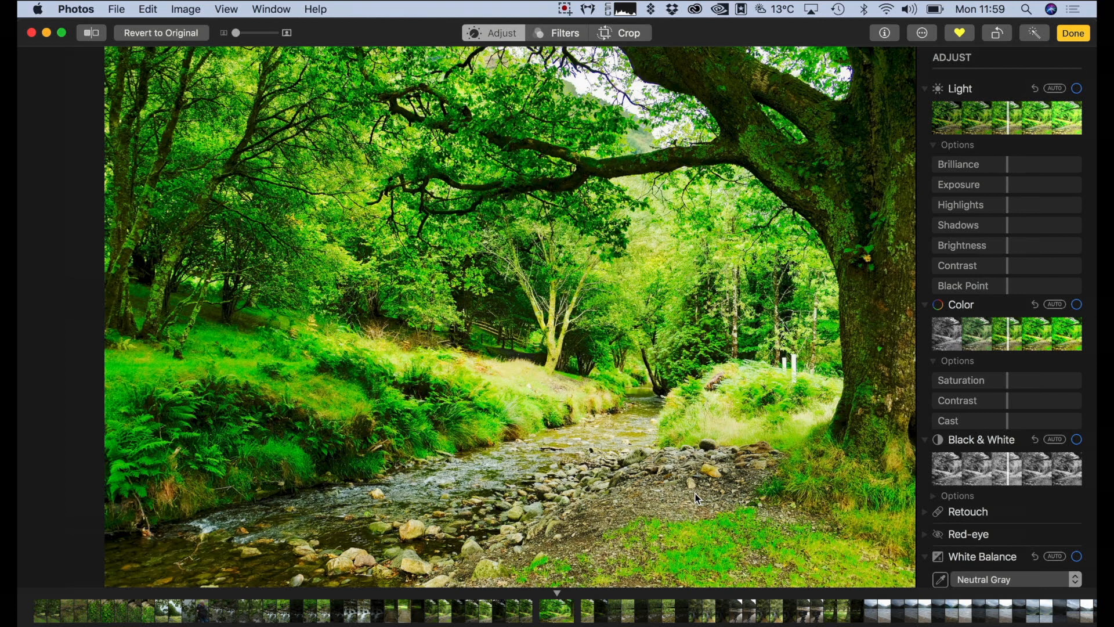
mouse_move(757, 257)
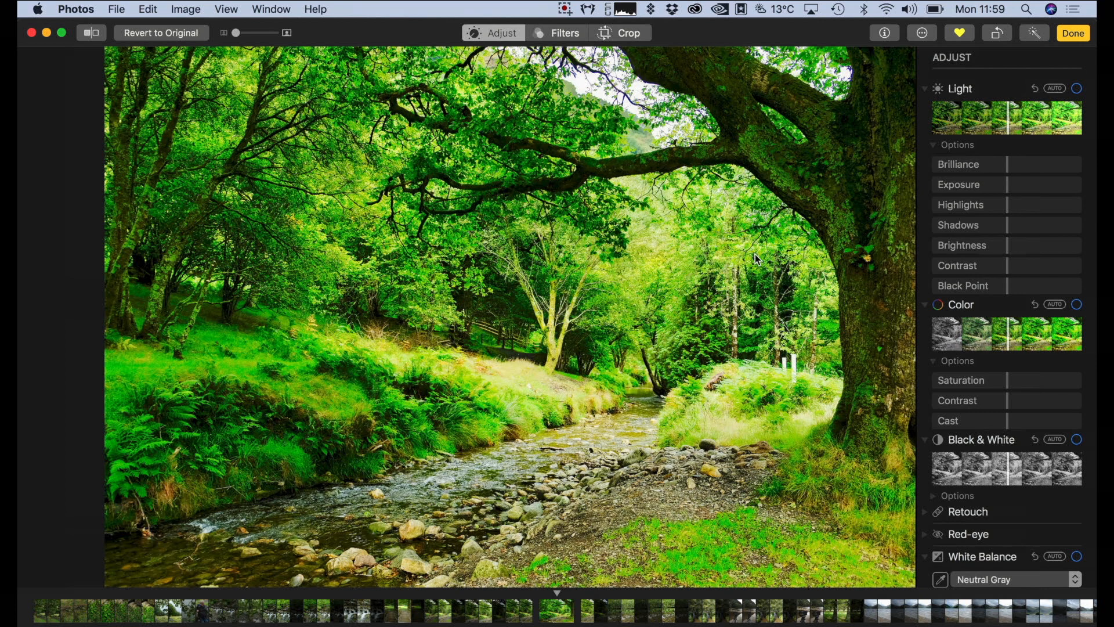
- Switch to the dark lakeside photo and brighten it with automatic light and colour corrections
click(556, 609)
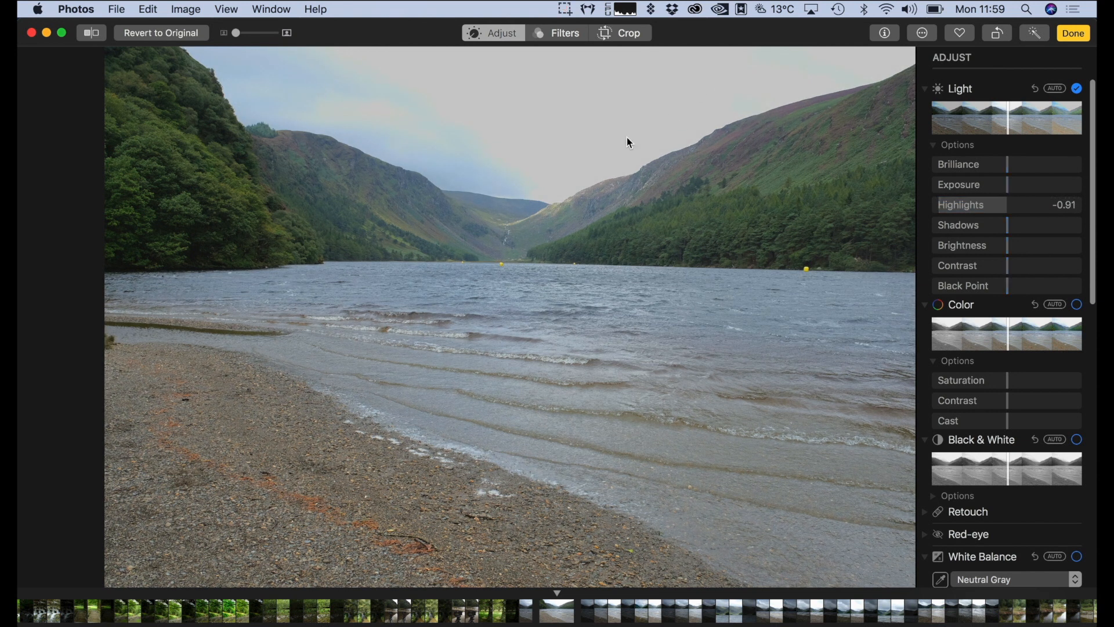
mouse_move(531, 613)
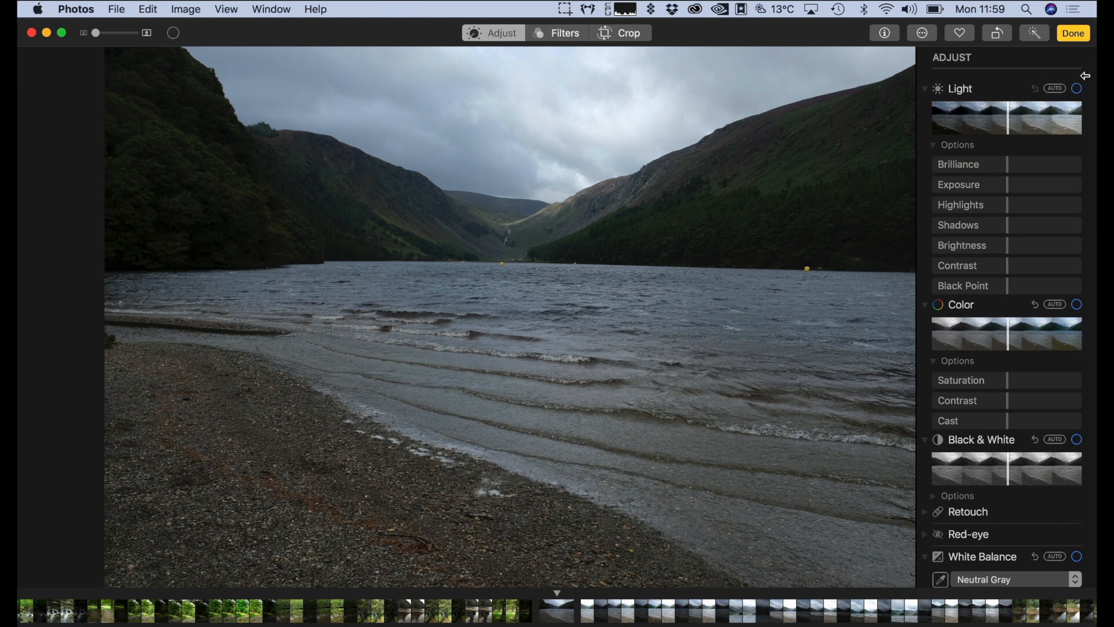
click(1075, 87)
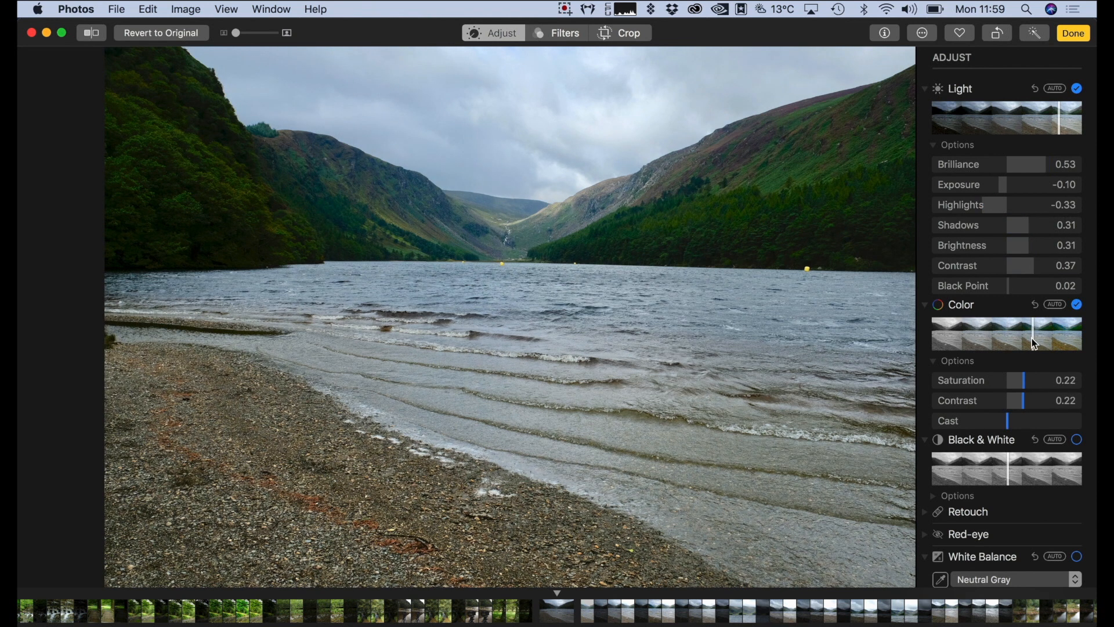
scroll(down, 3)
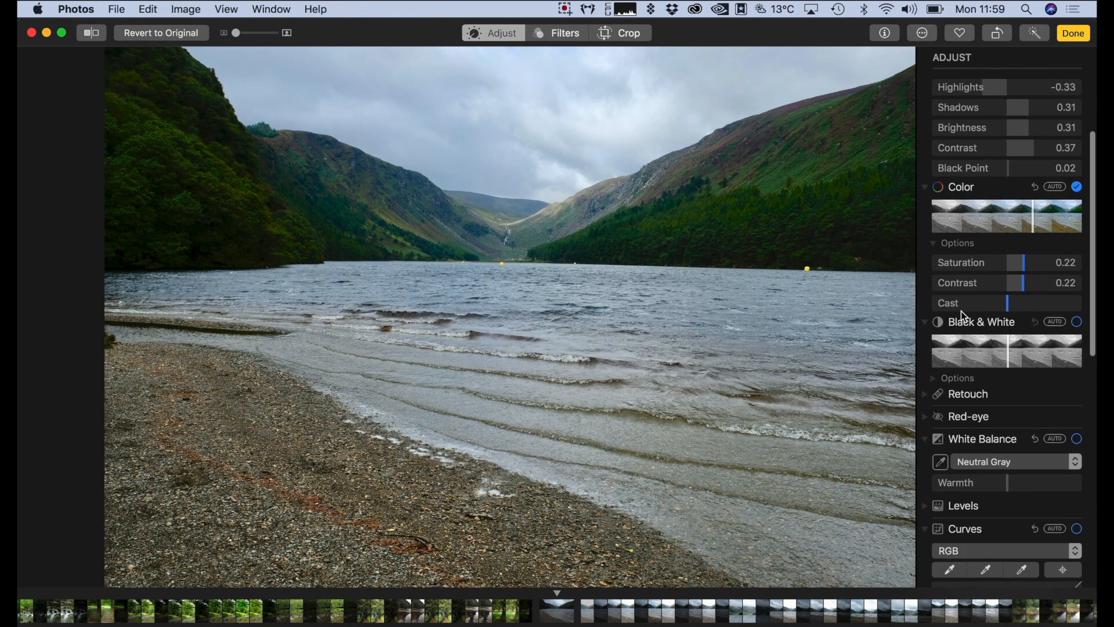
- Apply the Vivid filter to the lake photo for richer hillside greens, then return to adjustments
click(565, 32)
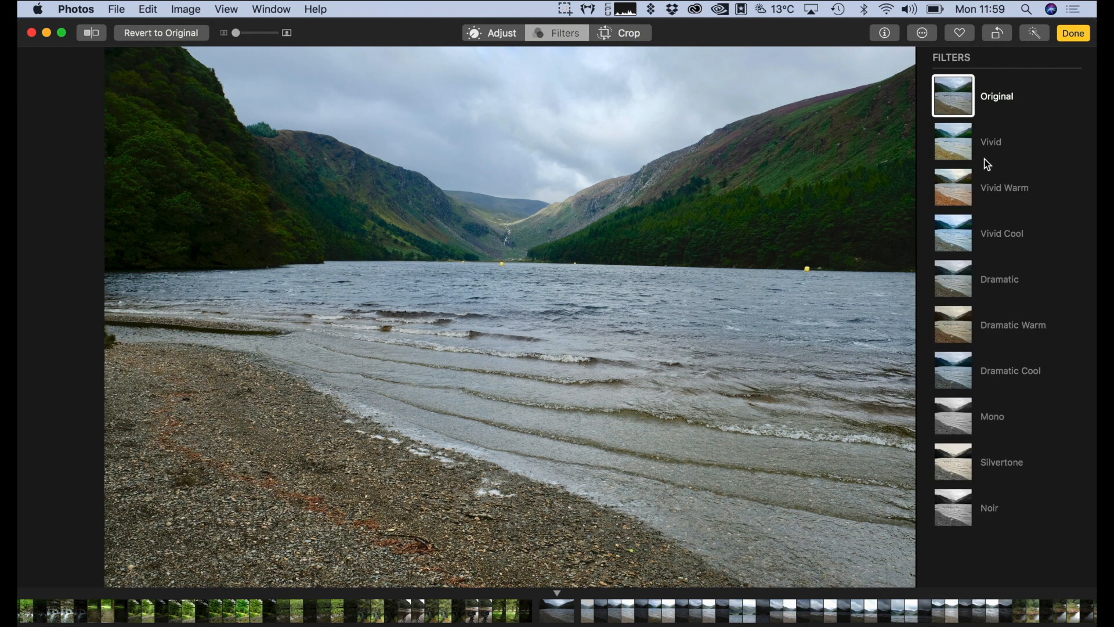
click(951, 142)
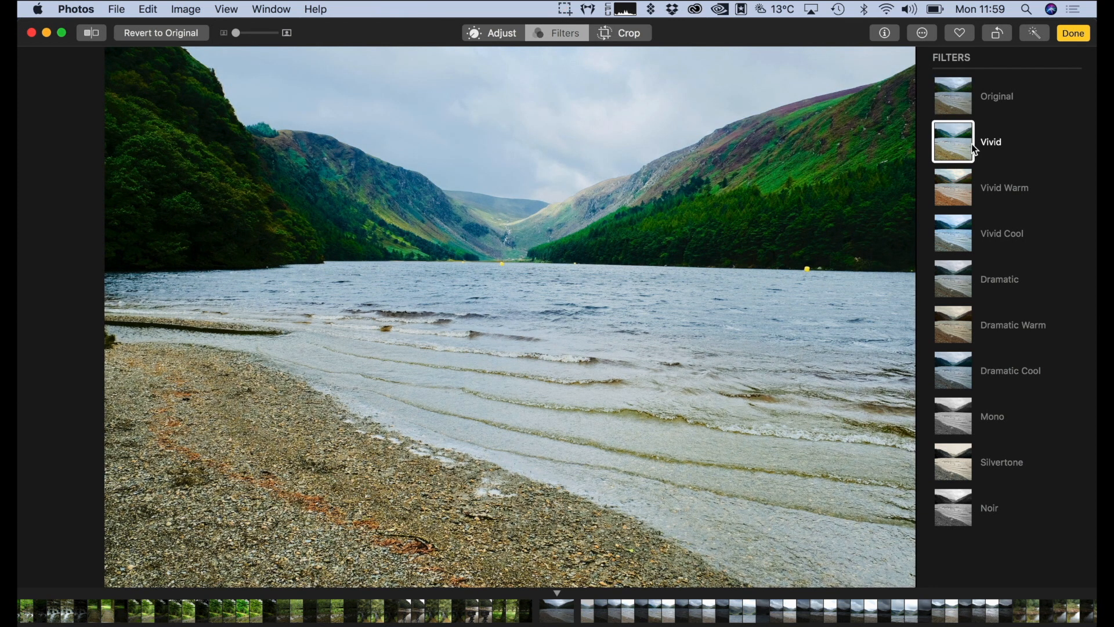
mouse_move(955, 114)
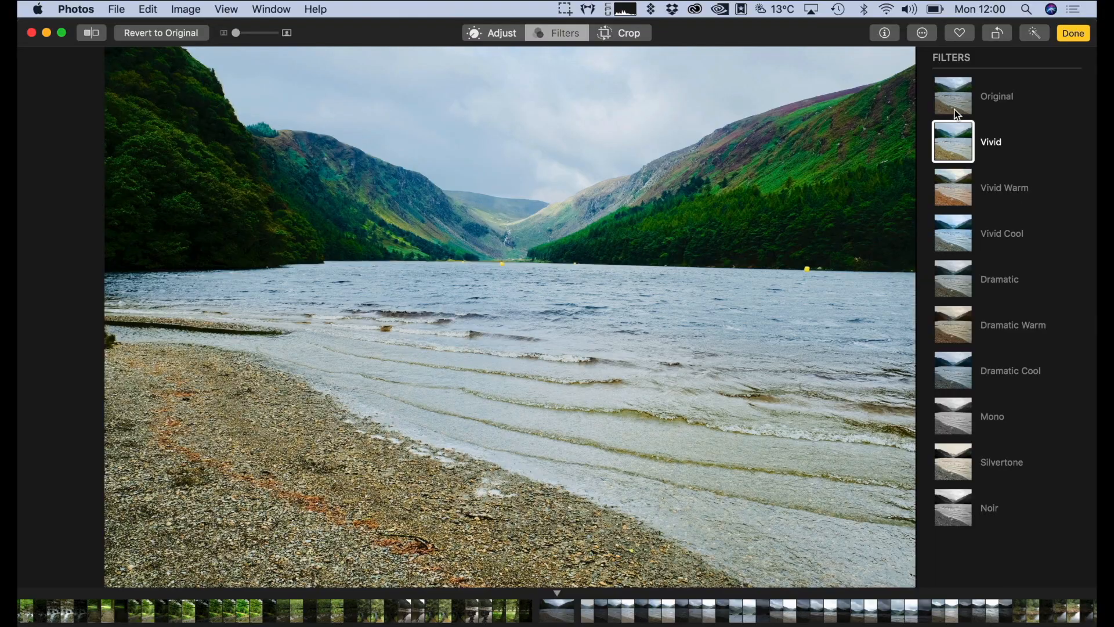
click(502, 33)
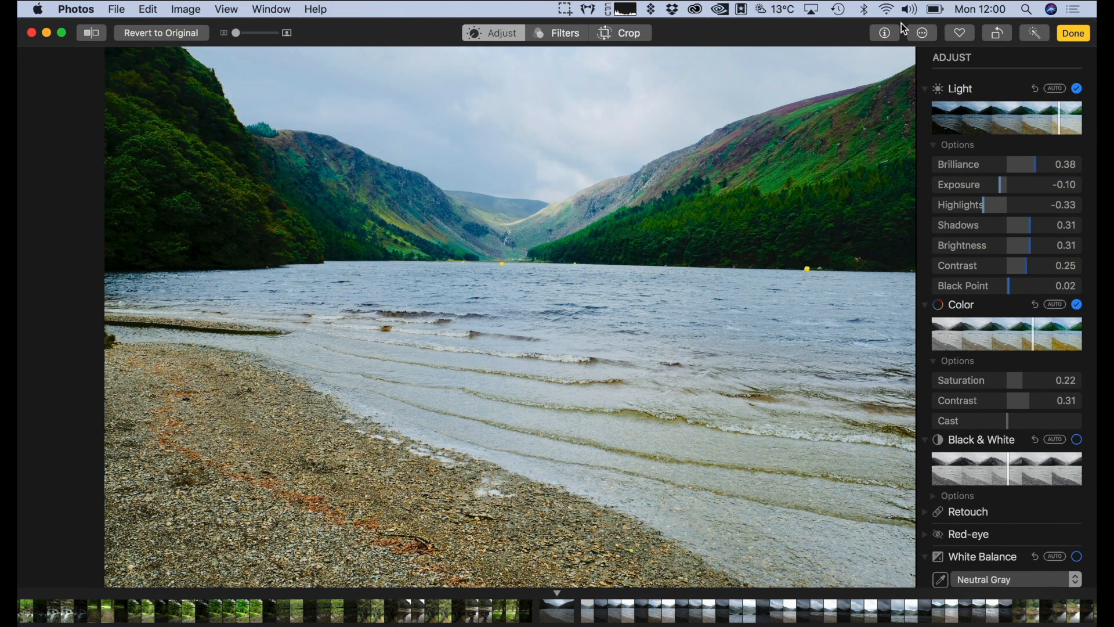
- Show the installed editing extensions list, considering ON1 Develop 2017 for the lake photo
click(921, 32)
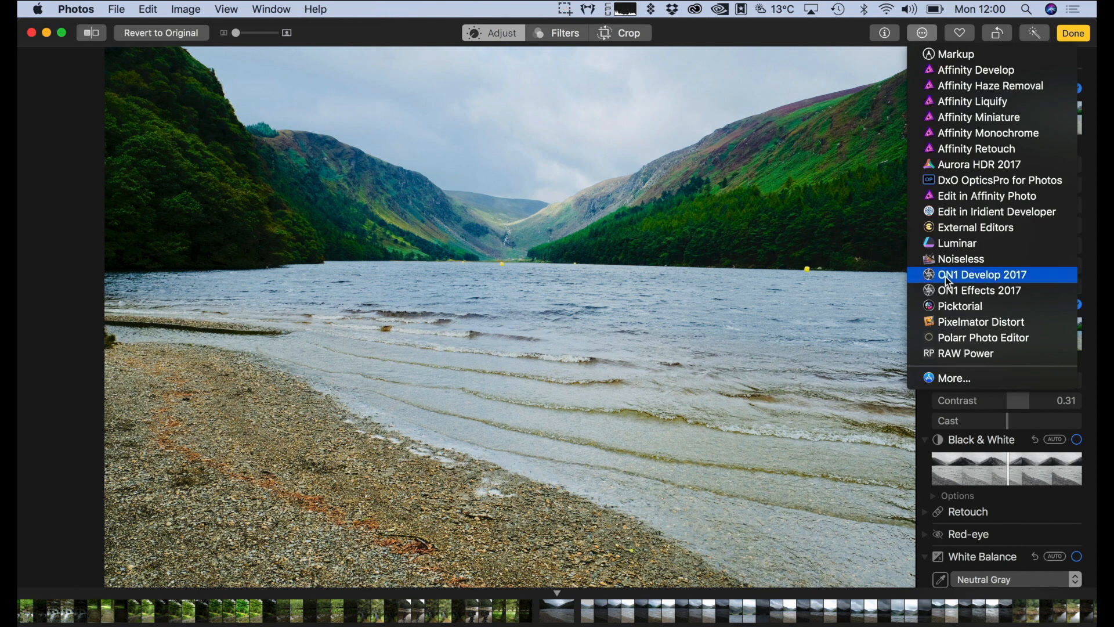
mouse_move(989, 249)
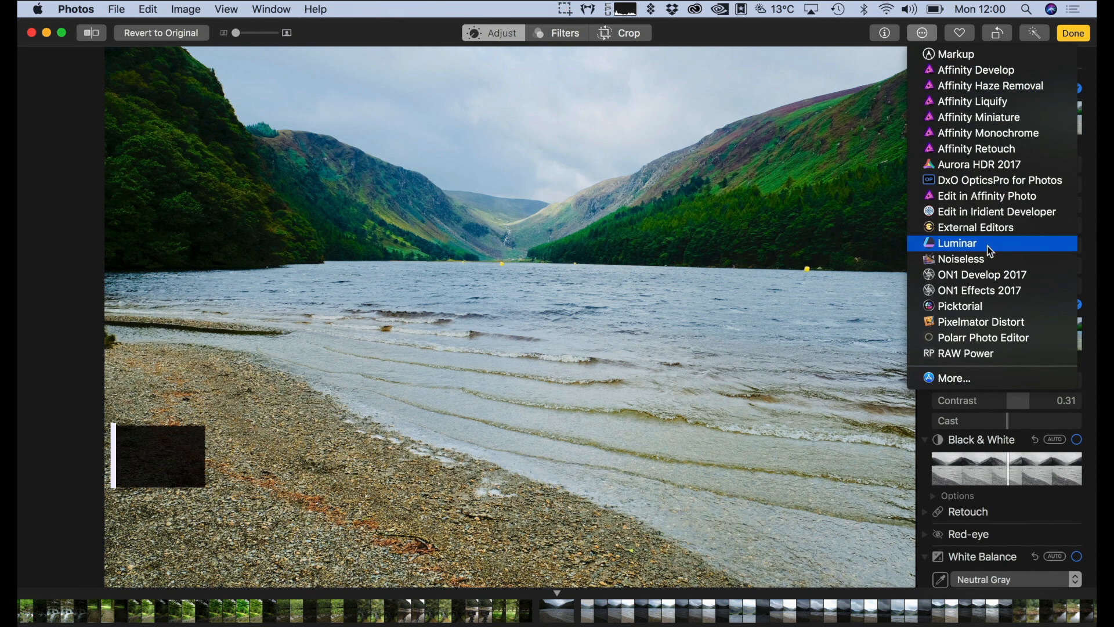
mouse_move(980, 322)
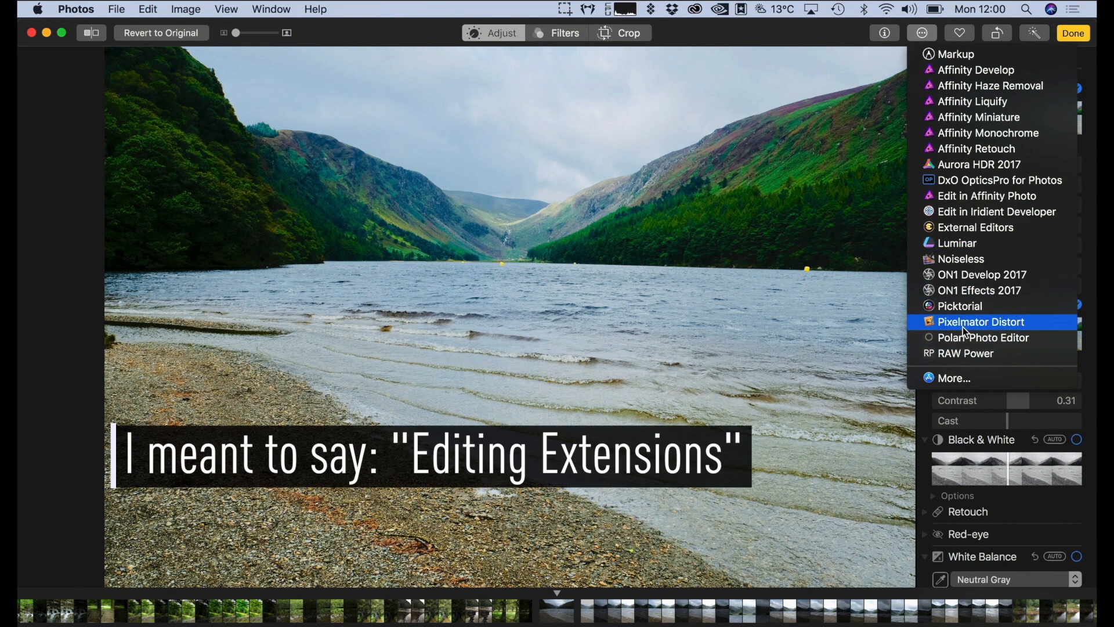
mouse_move(983, 337)
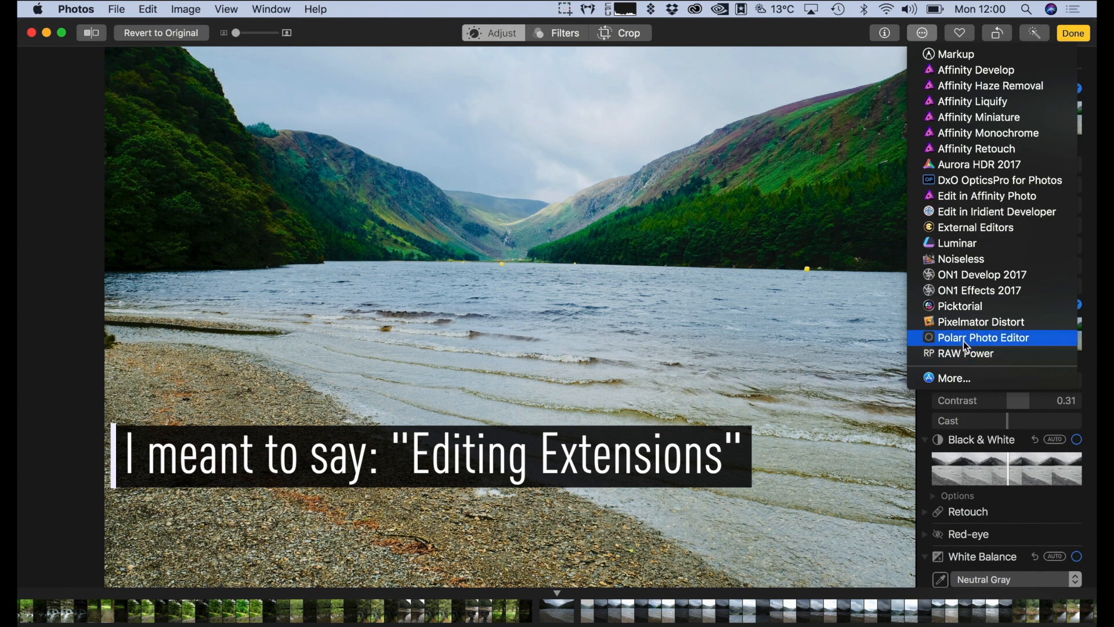
mouse_move(994, 212)
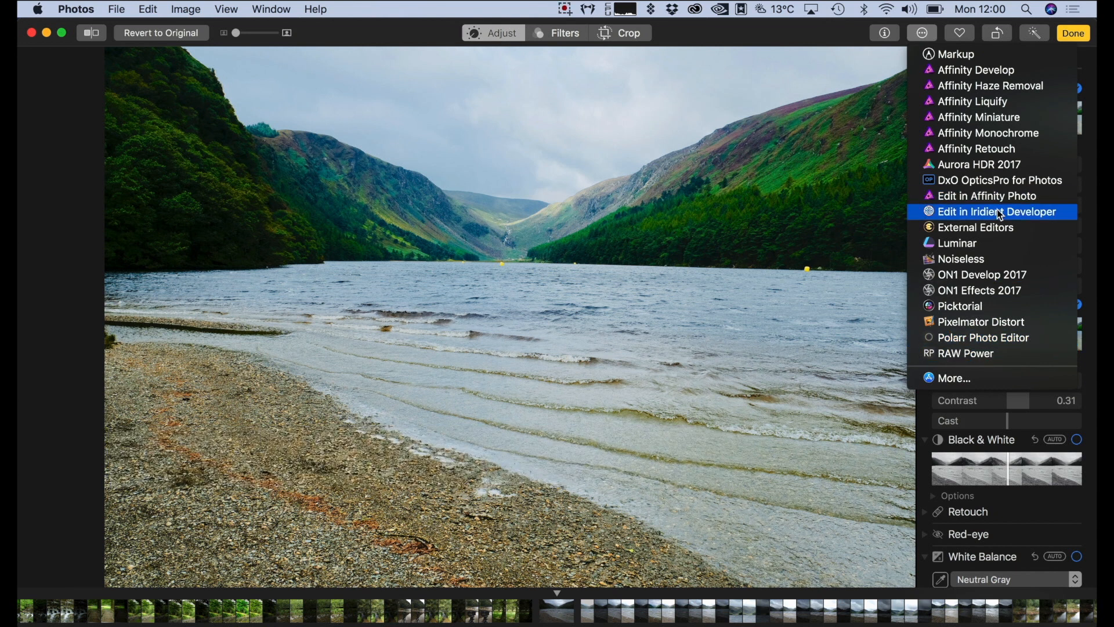
mouse_move(958, 243)
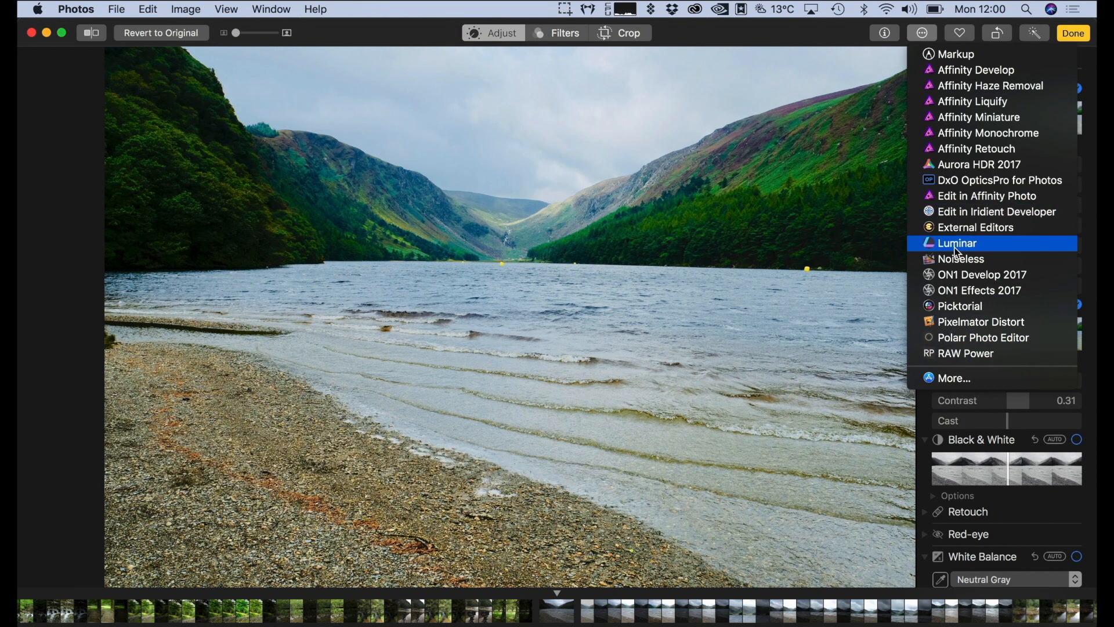
mouse_move(1001, 180)
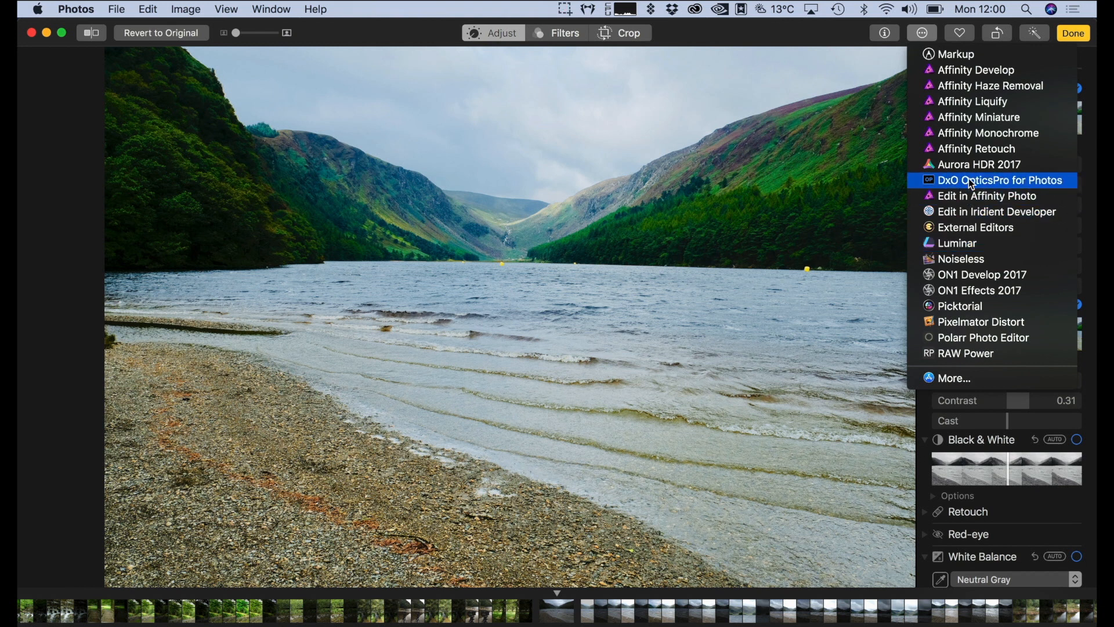
mouse_move(980, 163)
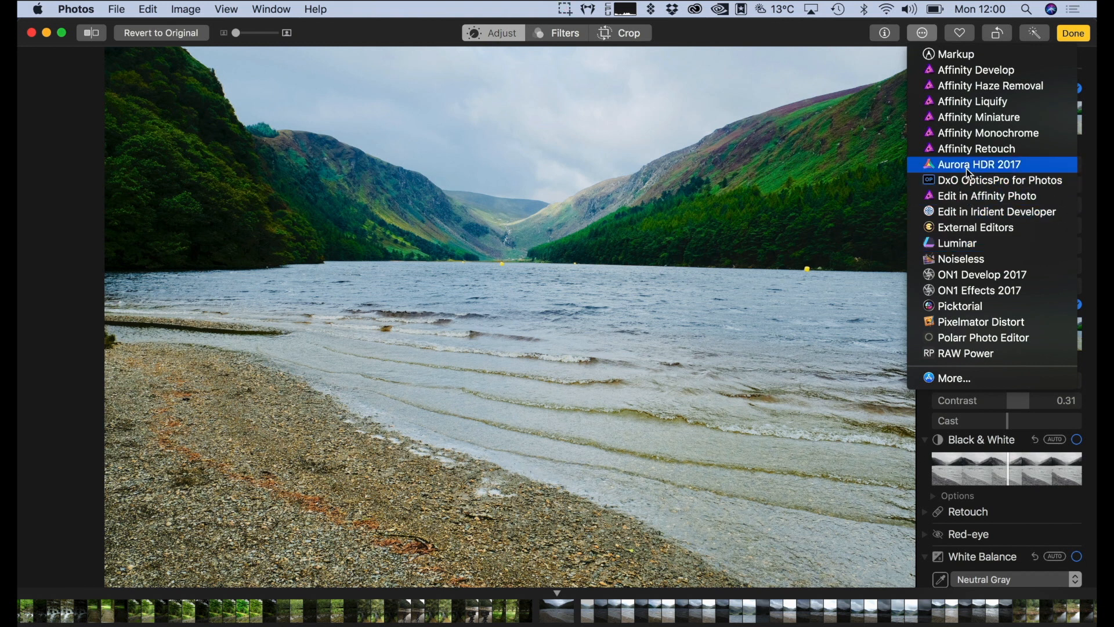
mouse_move(980, 116)
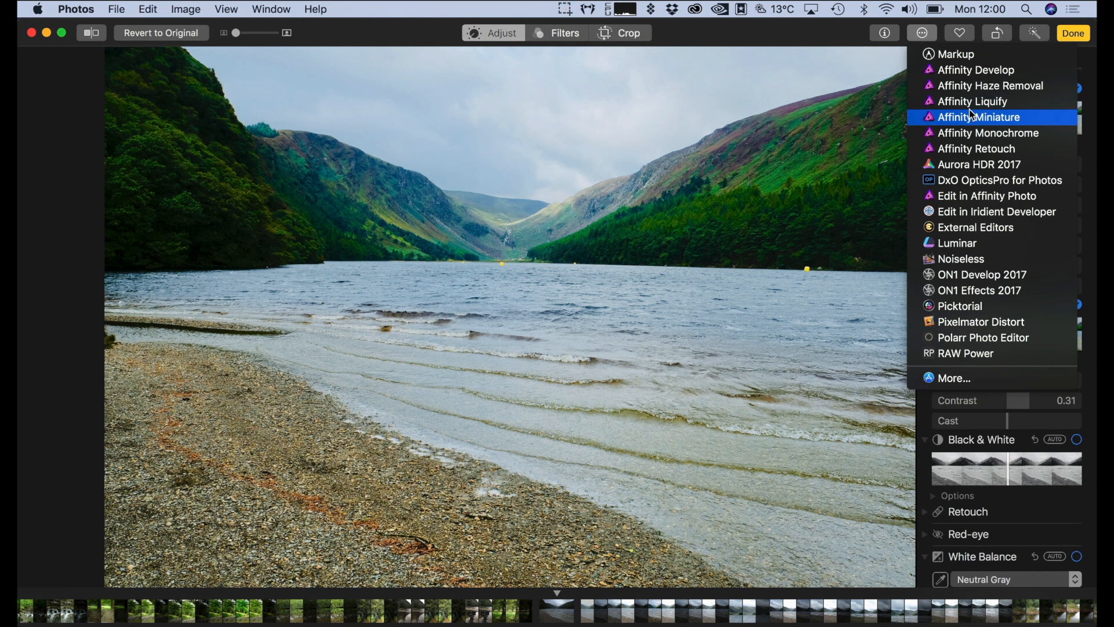
mouse_move(976, 149)
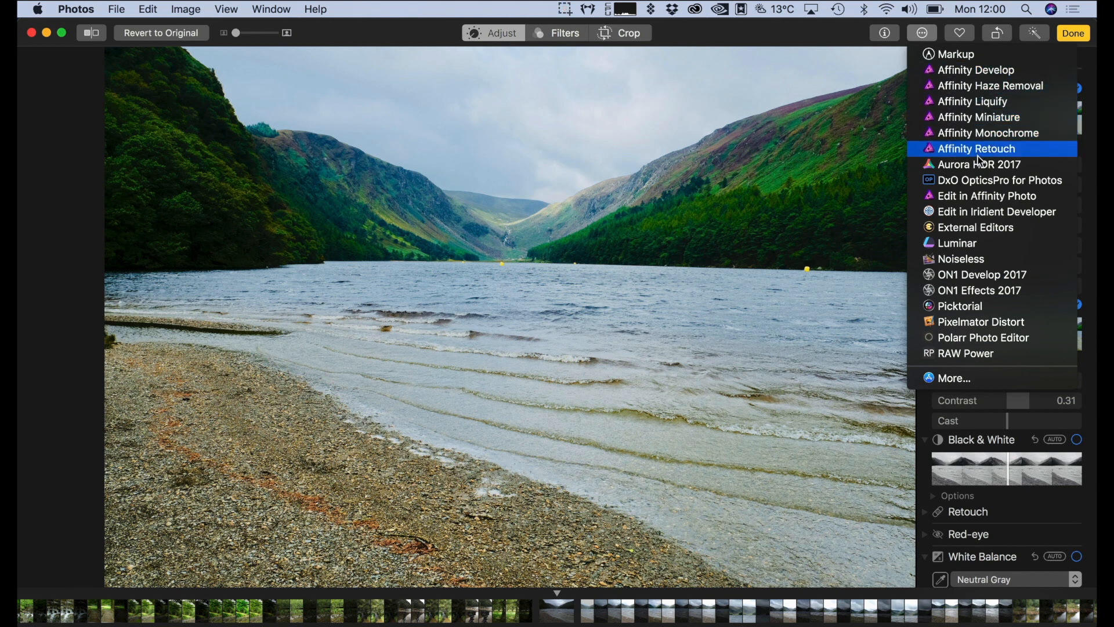
mouse_move(933, 146)
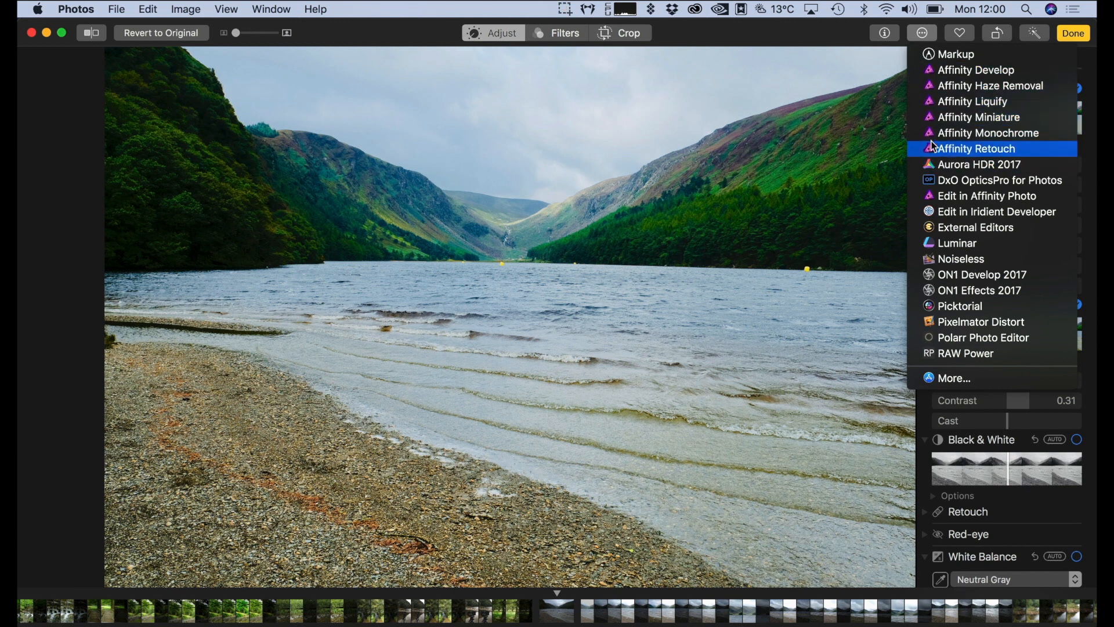
mouse_move(966, 353)
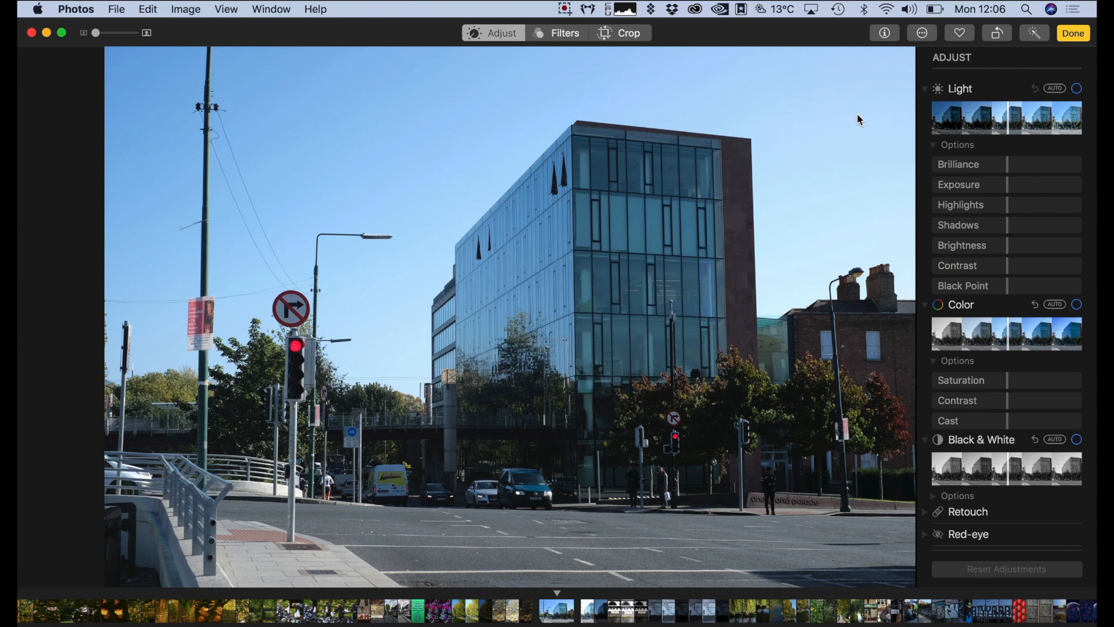
mouse_move(377, 270)
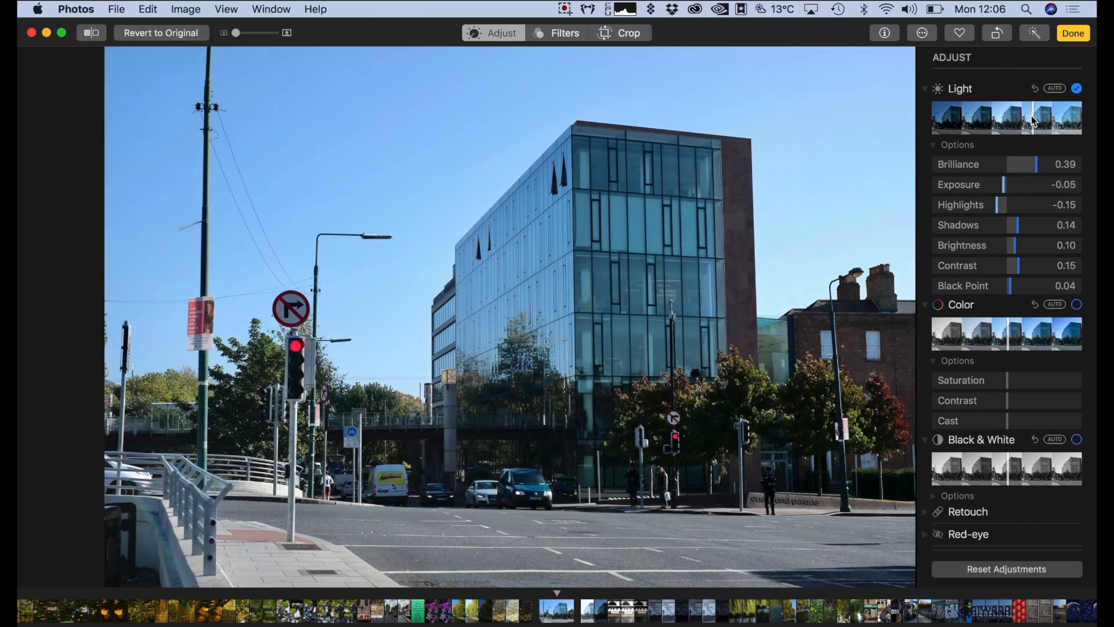
- Strengthen the street photo's overall Light setting and target blues in Selective Color
click(1058, 116)
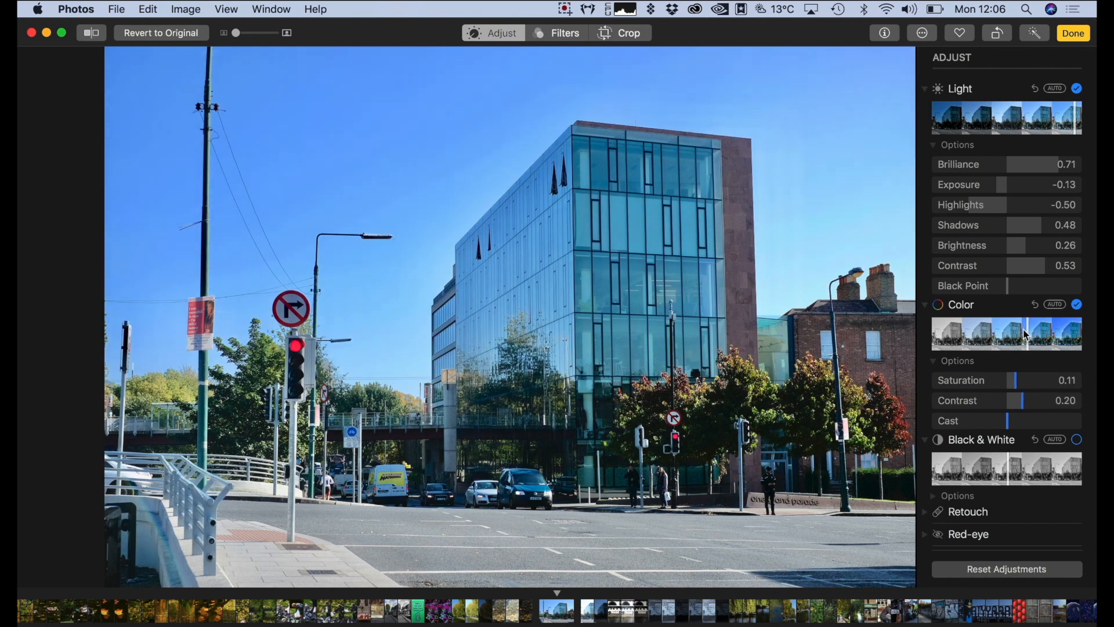
scroll(down, 3)
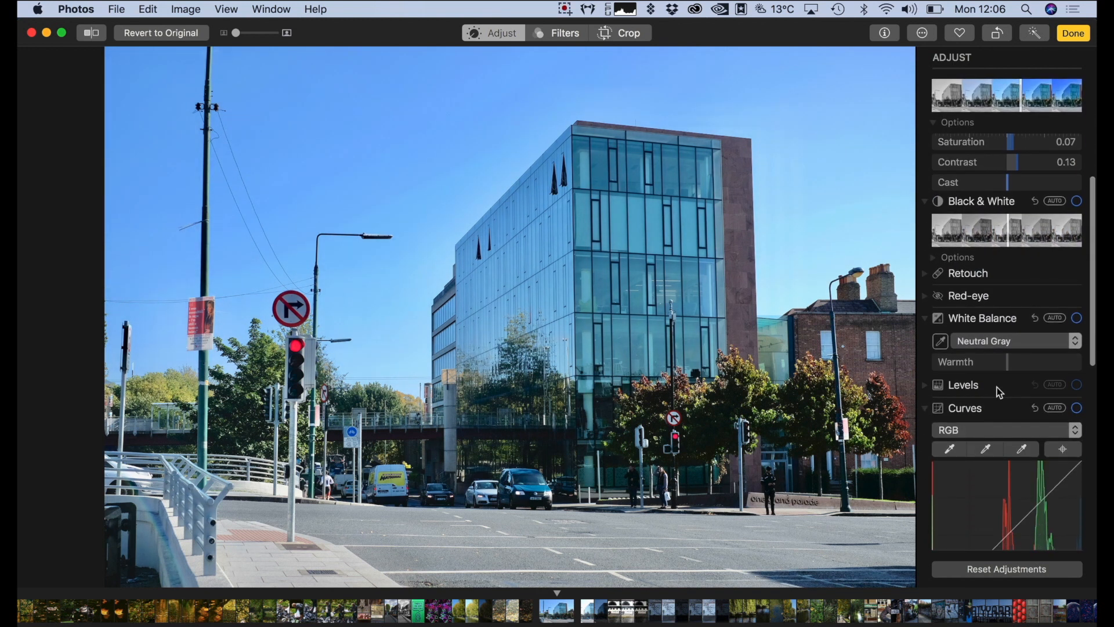
scroll(down, 3)
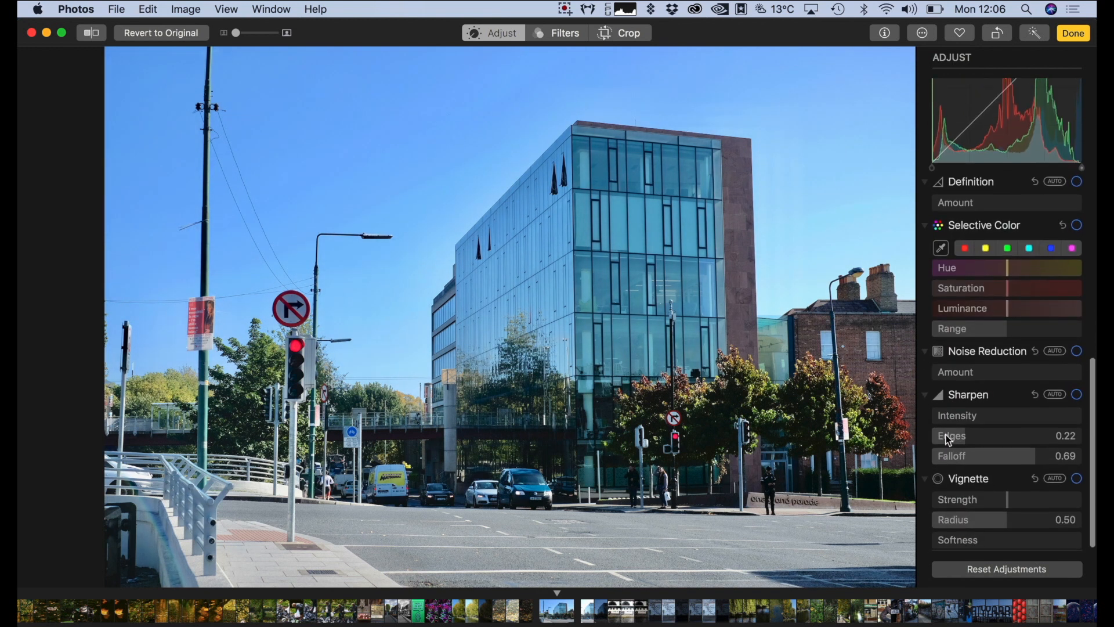
scroll(up, 3)
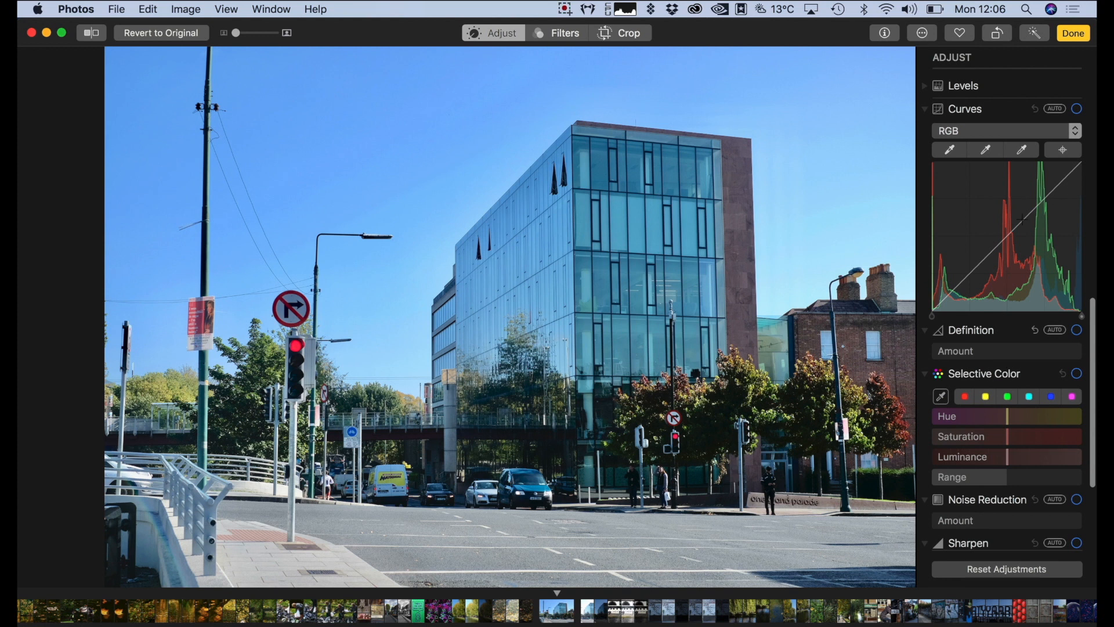
click(1050, 397)
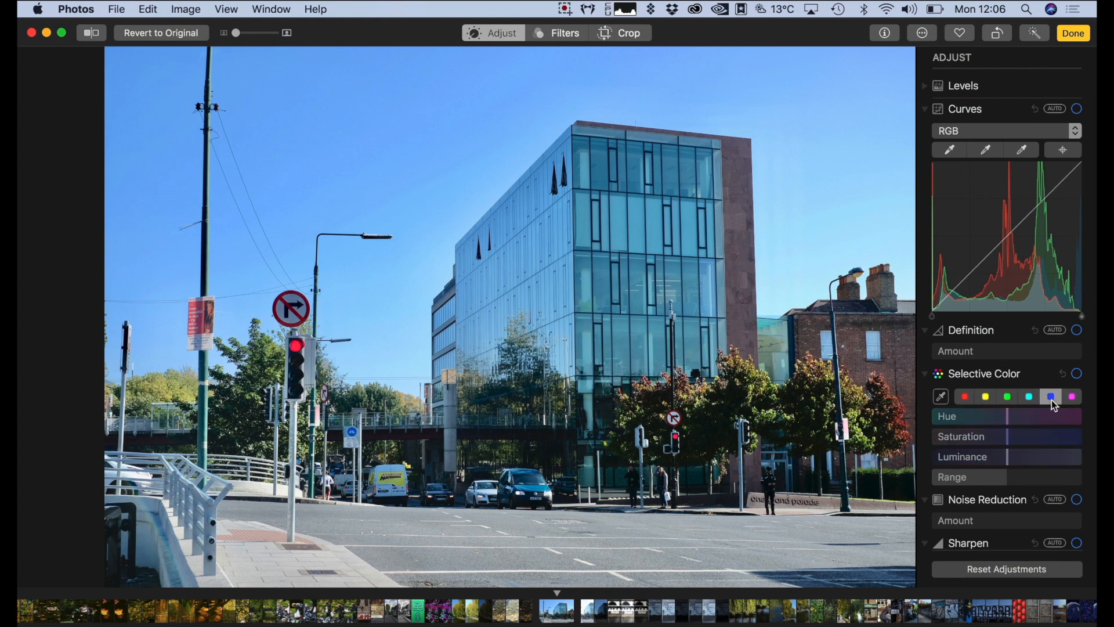